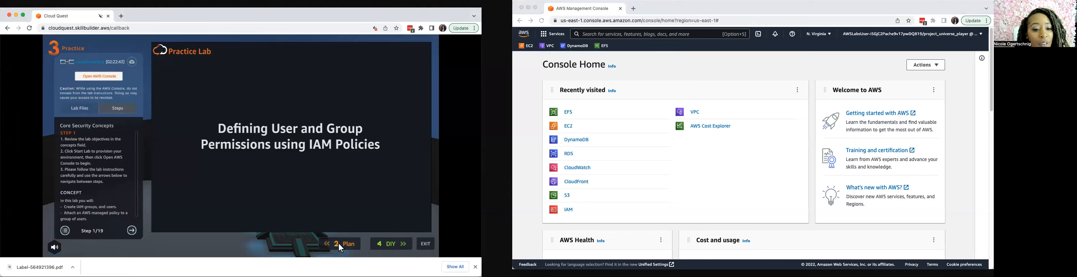
Step: Review the lab plan's practice and DIY goals, then return to the practice lab
left_click(347, 244)
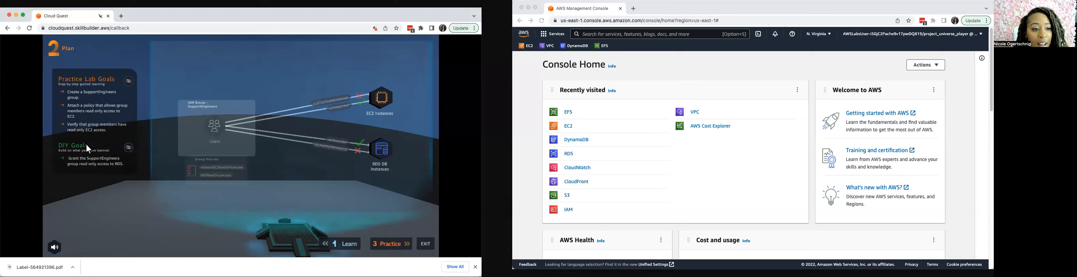
mouse_move(143, 184)
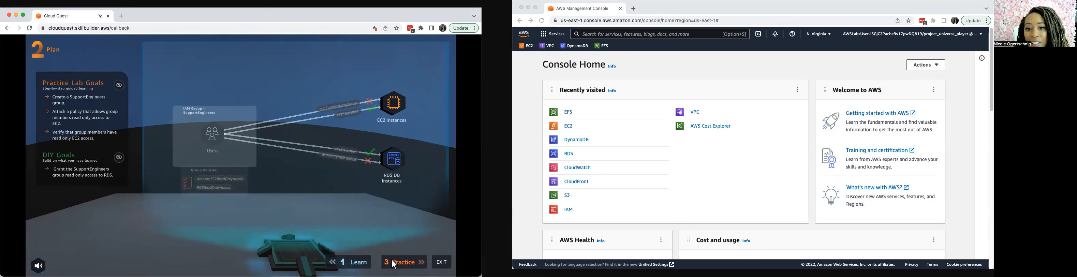
mouse_move(73, 220)
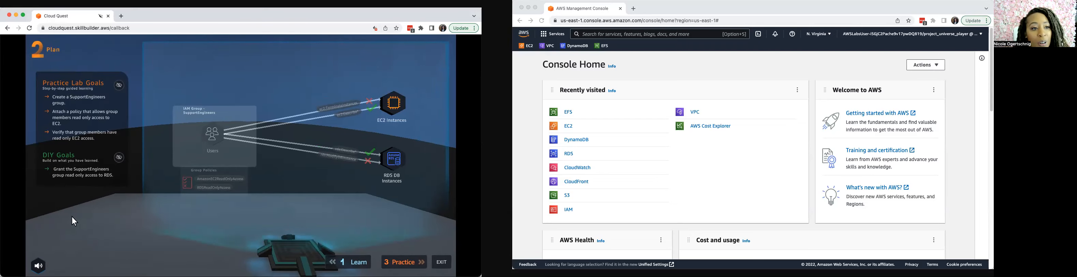
mouse_move(171, 127)
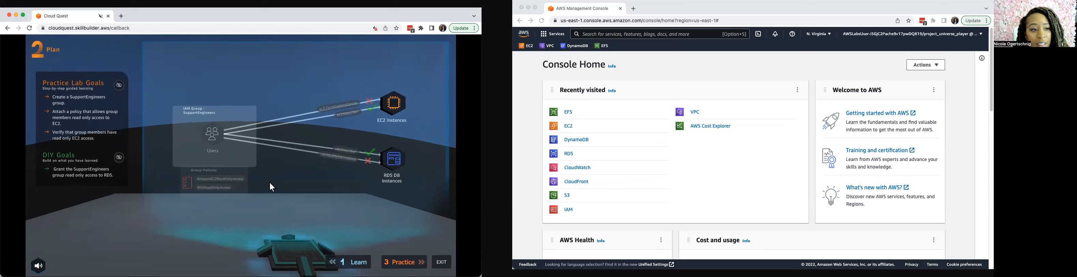
left_click(405, 262)
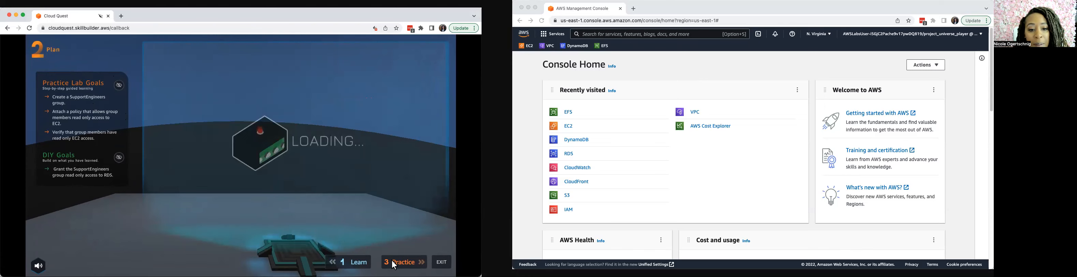
left_click(404, 262)
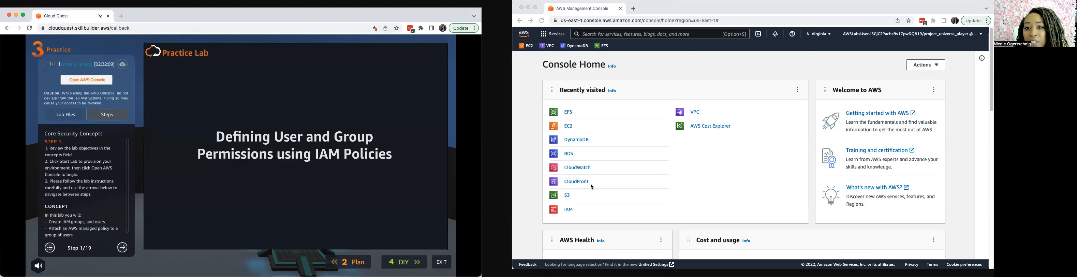
mouse_move(326, 165)
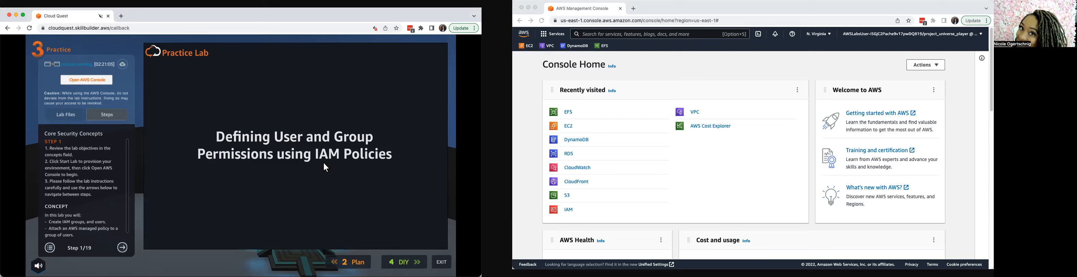
mouse_move(283, 84)
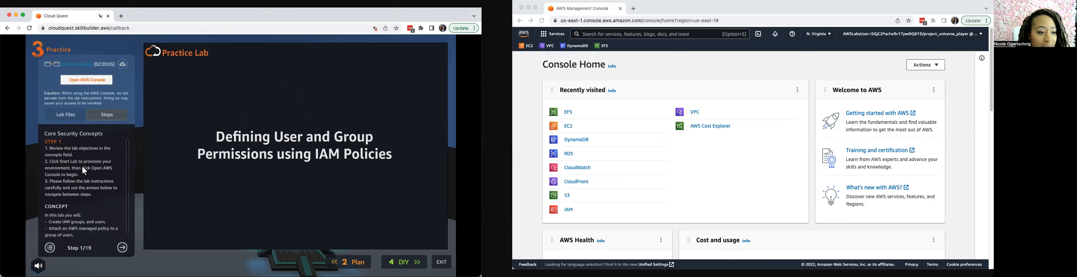
mouse_move(72, 197)
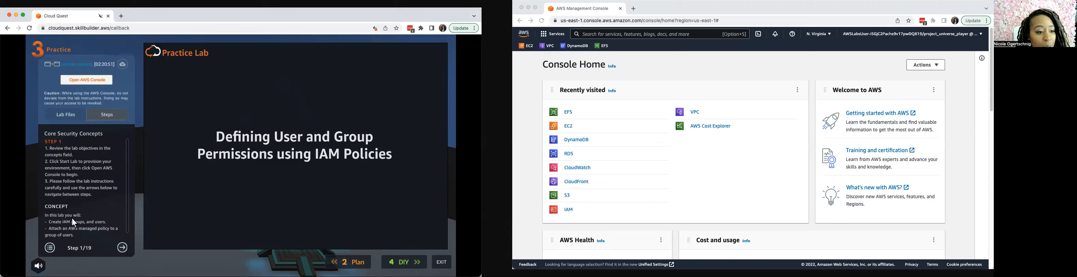
mouse_move(120, 236)
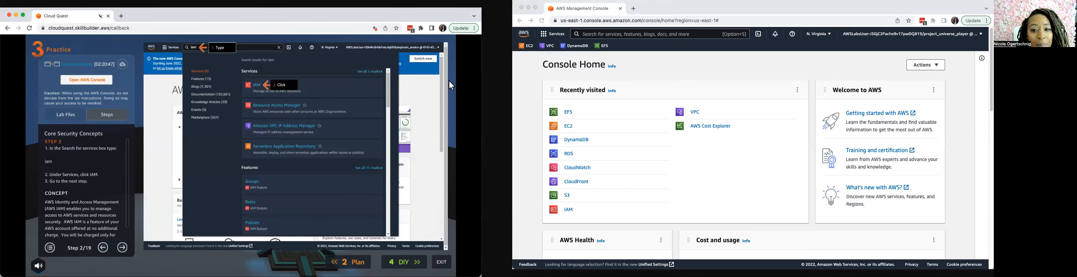
Step: Search the console for IAM and open the IAM service dashboard
left_click(660, 33)
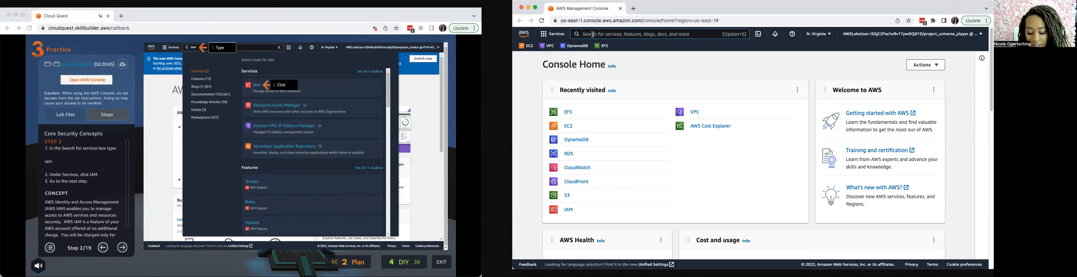
type("IAM")
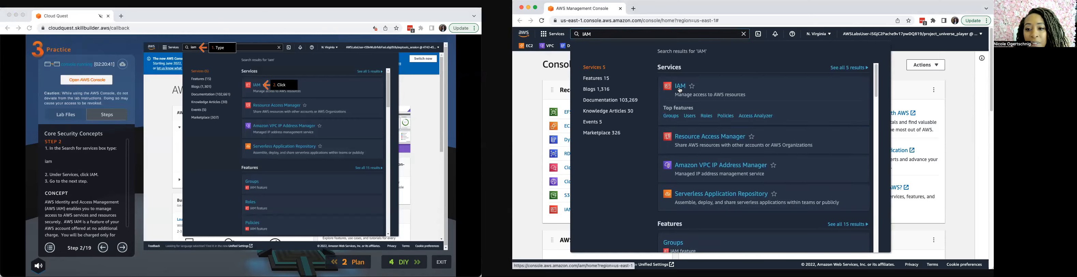
left_click(677, 86)
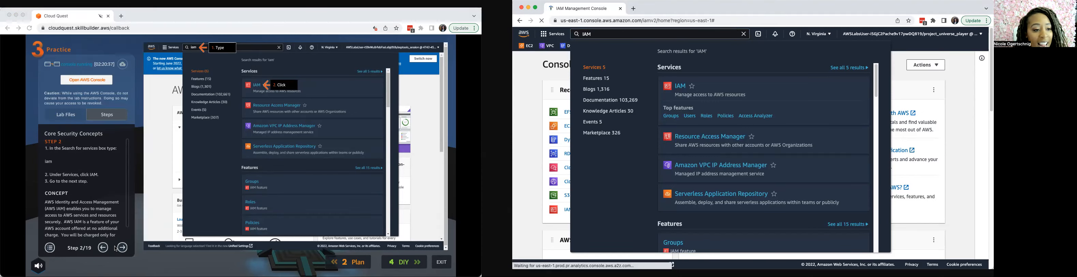
left_click(666, 88)
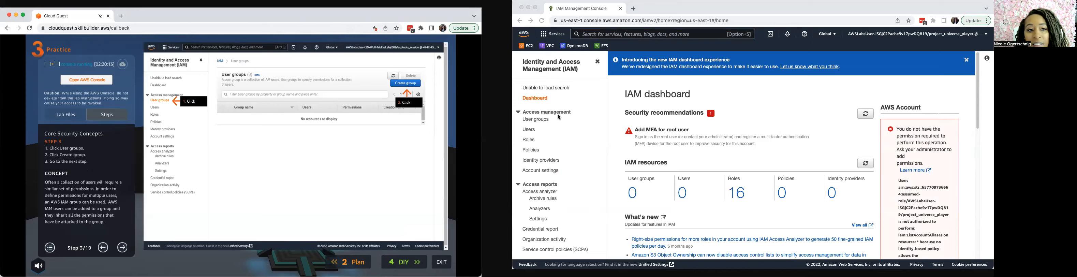
Step: Start a new IAM user group from User groups and name it SupportEngineers
left_click(534, 119)
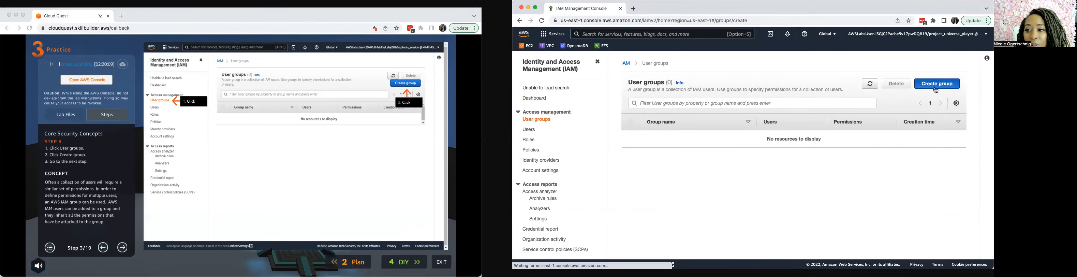
left_click(938, 84)
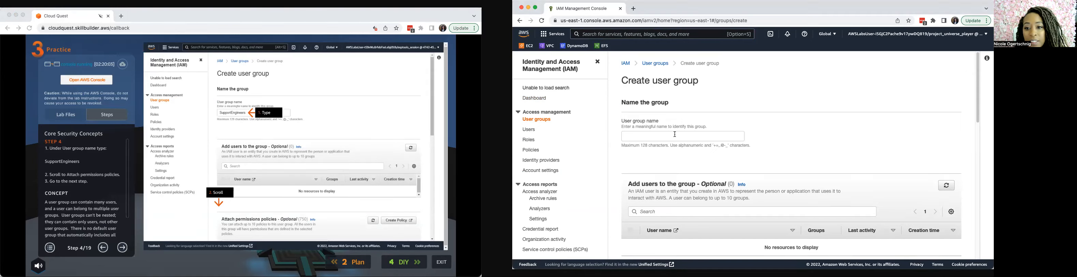
type("SupportEngineers")
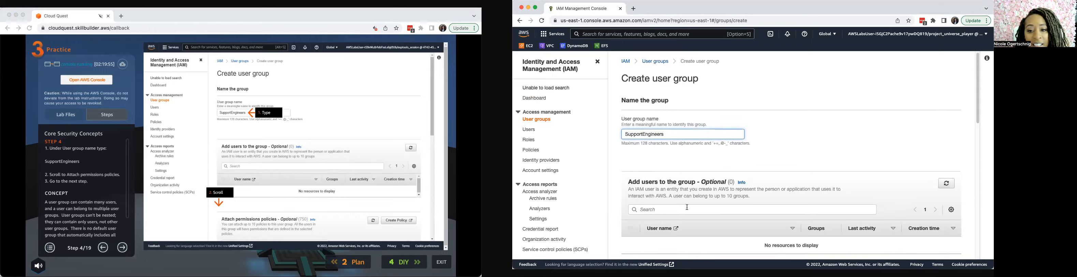
scroll("down", 3)
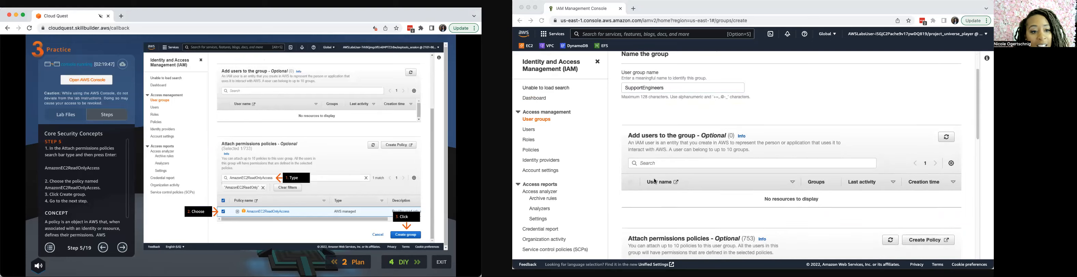
Step: Filter permission policies for AmazonEC2ReadOnlyAccess, select it for the group and open its details
scroll("down", 3)
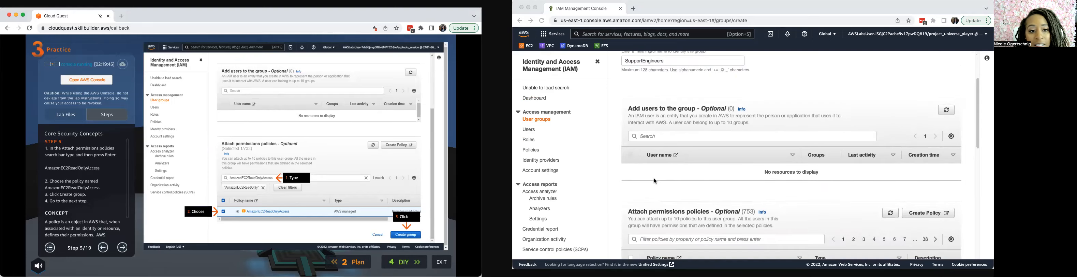
scroll("down", 3)
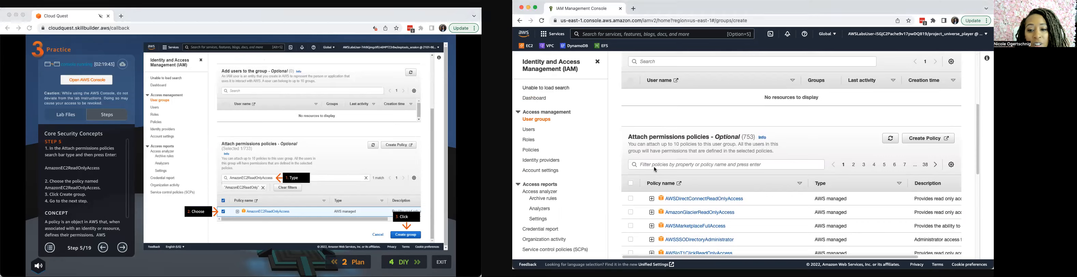
scroll("down", 3)
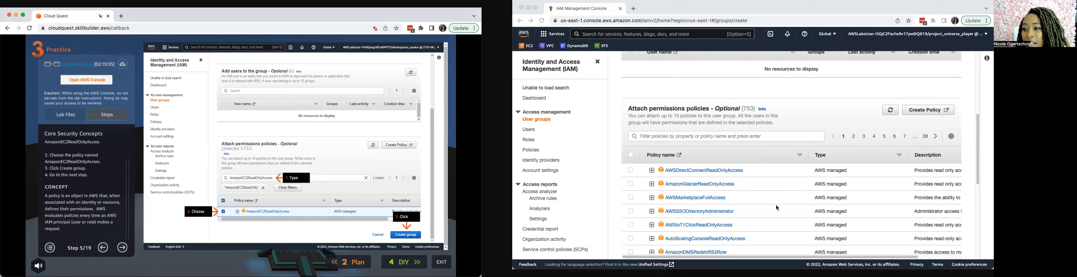
mouse_move(893, 166)
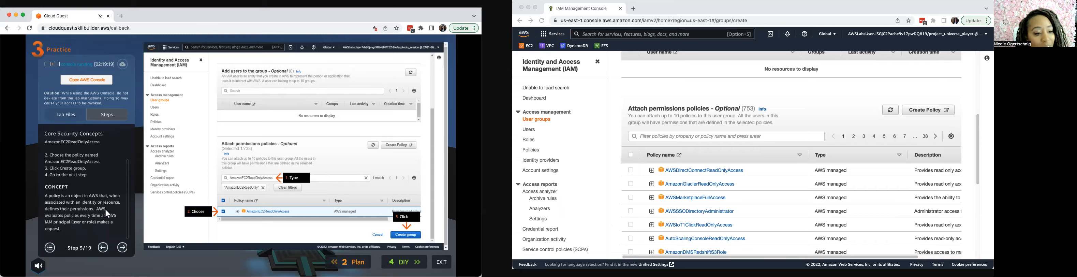
mouse_move(47, 223)
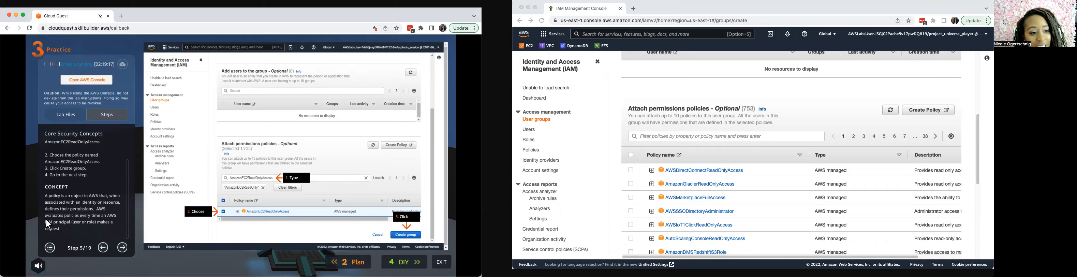
mouse_move(64, 226)
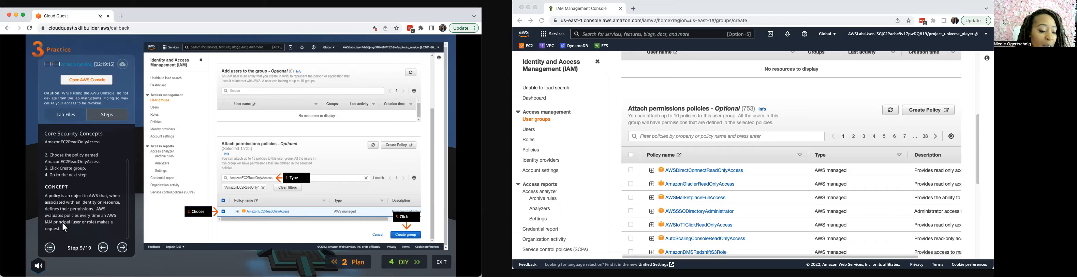
mouse_move(93, 232)
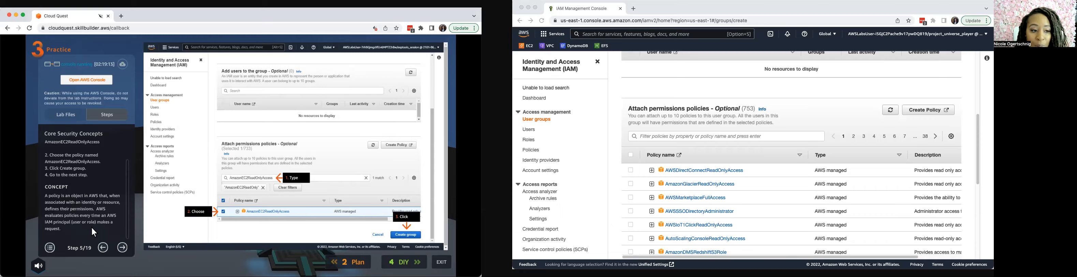
mouse_move(662, 143)
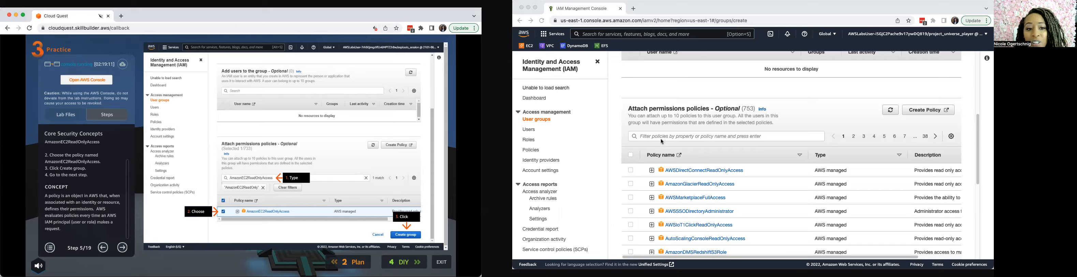
left_click(726, 135)
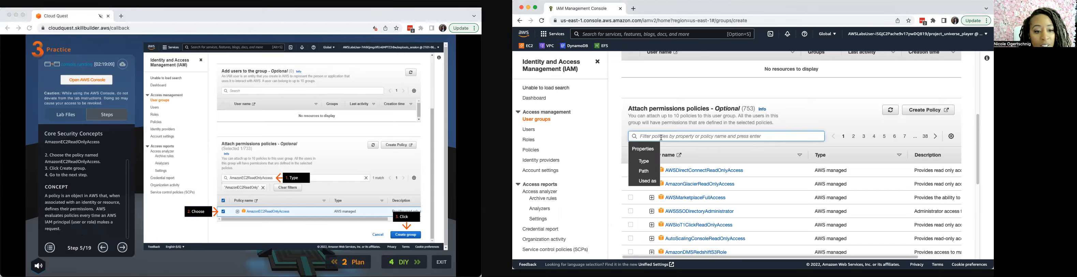
type("AmazonEC2Read")
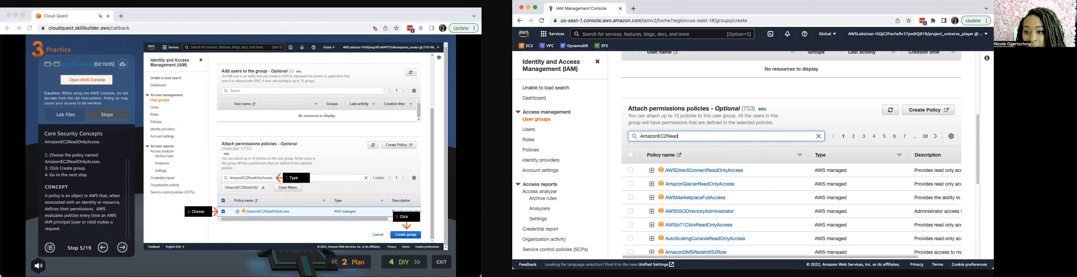
type("Only")
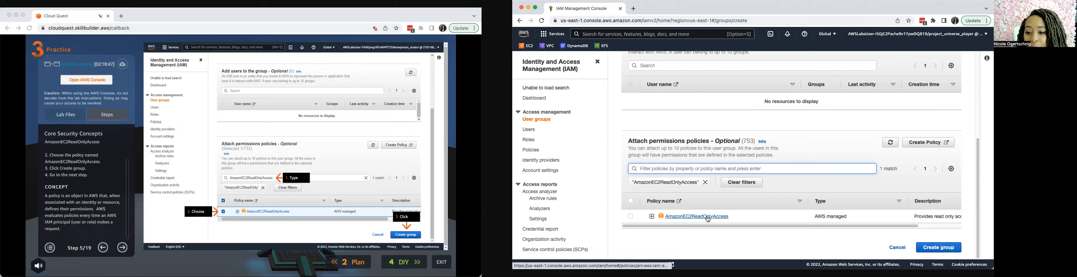
left_click(630, 216)
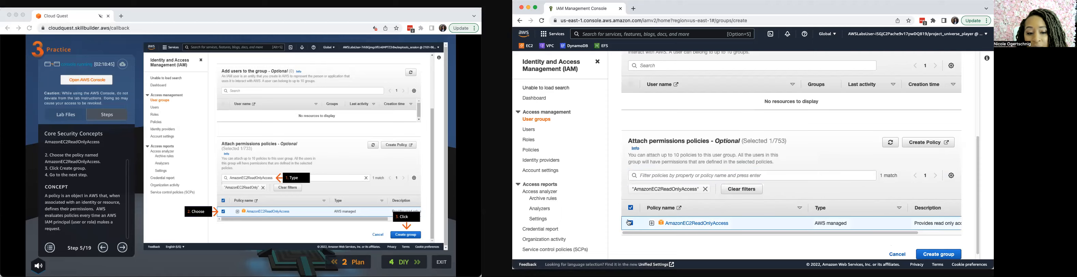
left_click(630, 223)
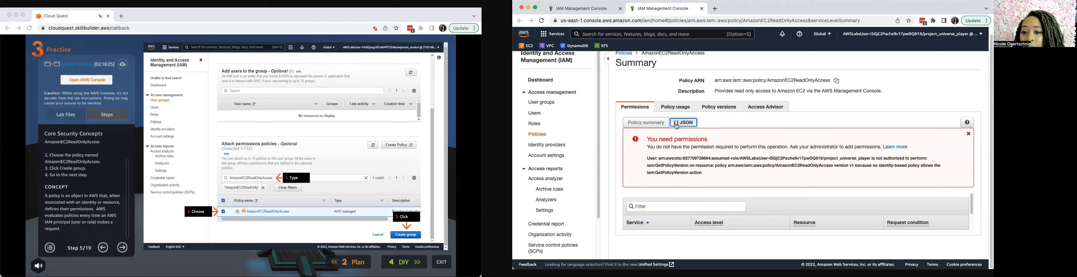
Step: Review the policy's JSON, Policy usage, Policy versions and Access Advisor details
left_click(683, 122)
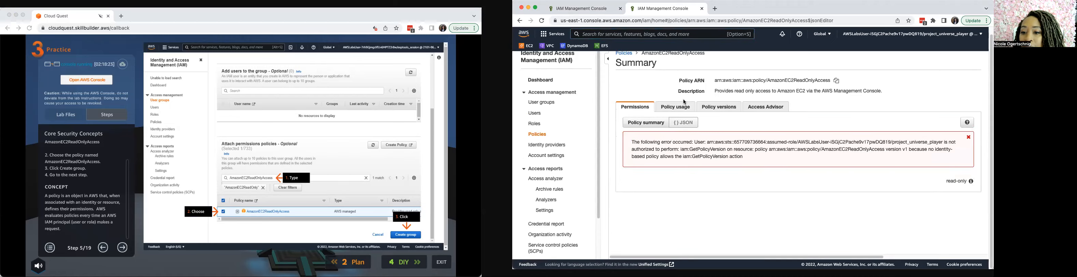
left_click(674, 106)
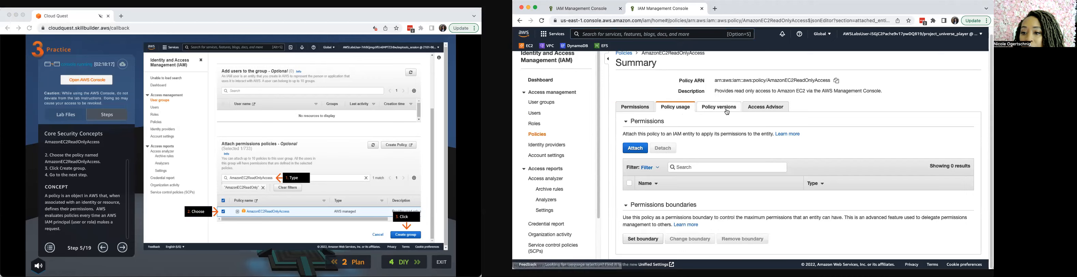
left_click(718, 107)
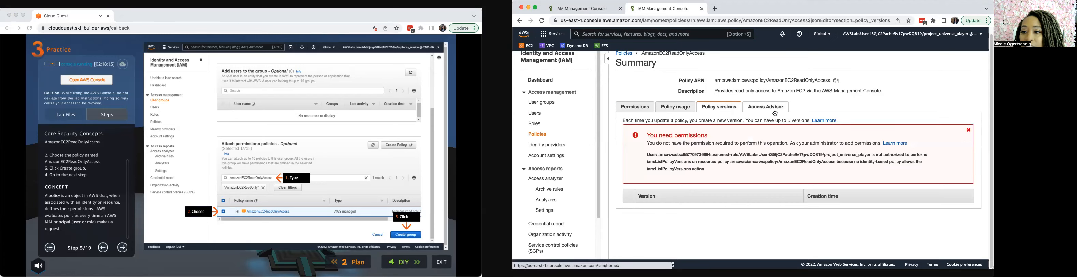
left_click(634, 106)
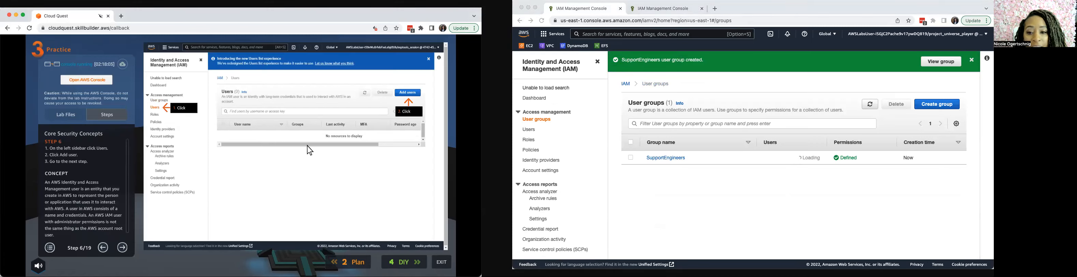
Step: Go to IAM Users and start adding a new user
left_click(529, 129)
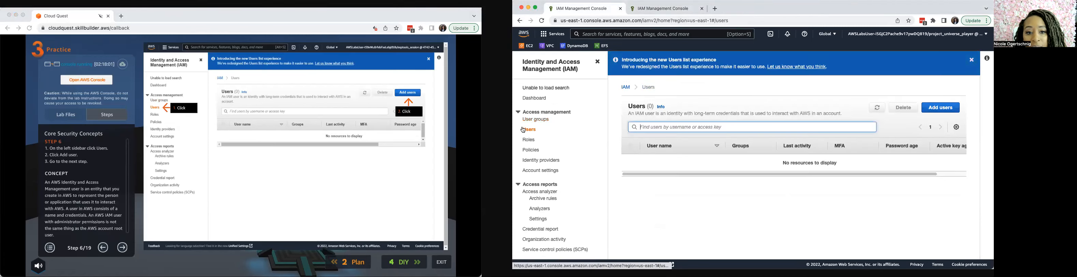
left_click(941, 108)
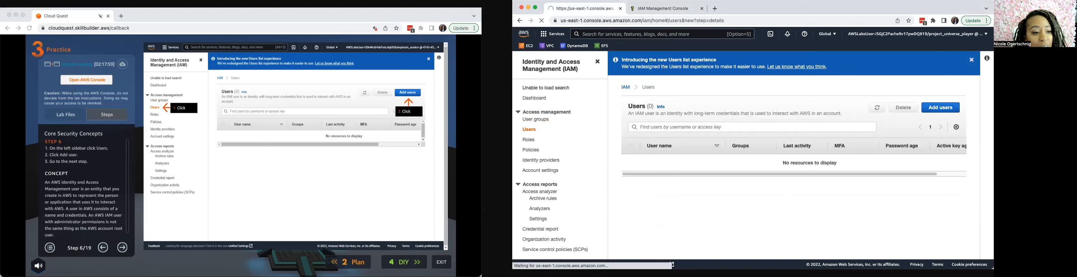
left_click(940, 108)
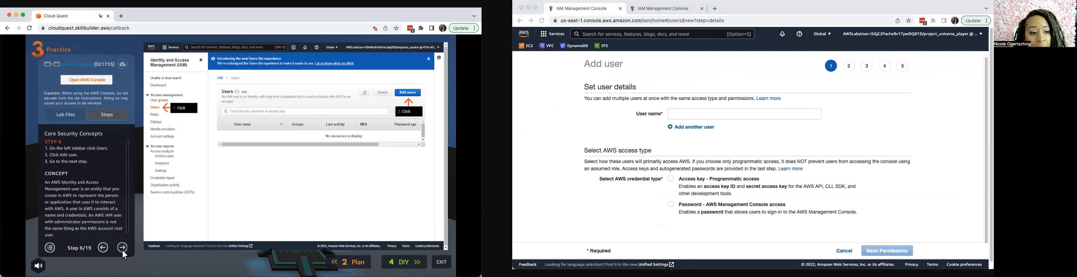
Step: Name the user support-engineer-1 with access key and custom-password console access
left_click(122, 247)
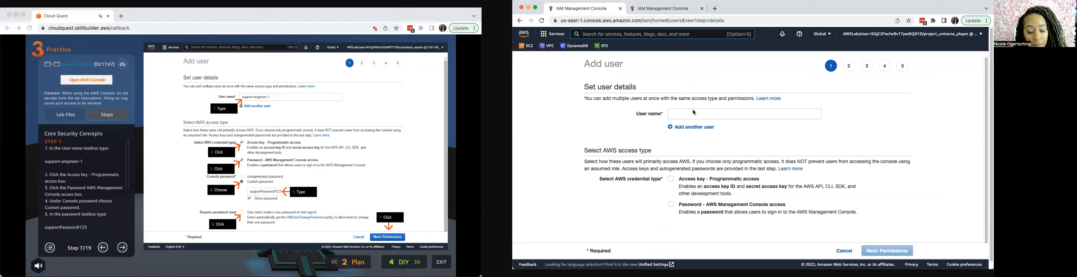
type("support")
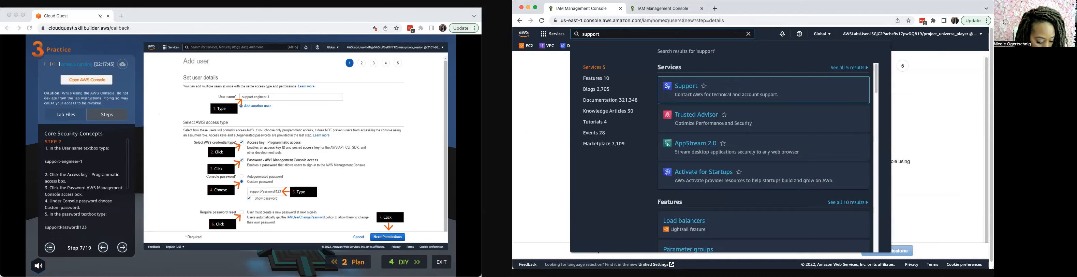
type("-engineer-1")
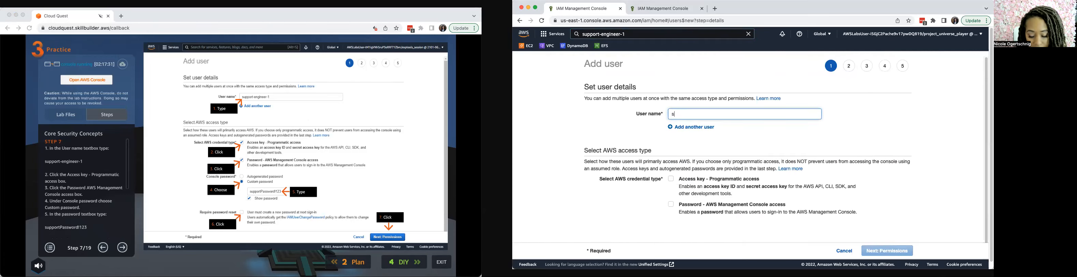
type("support-engineer-1")
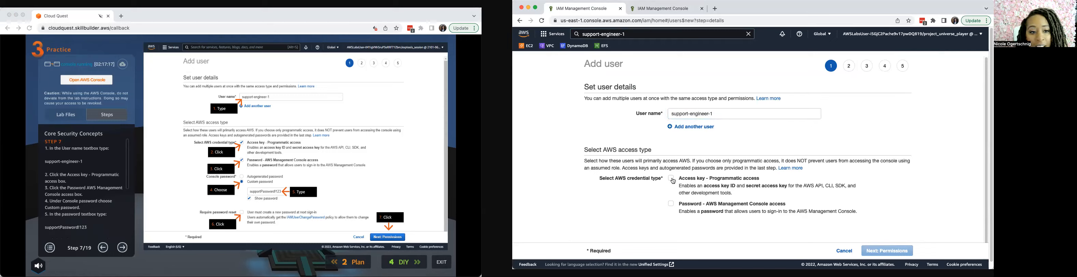
left_click(672, 179)
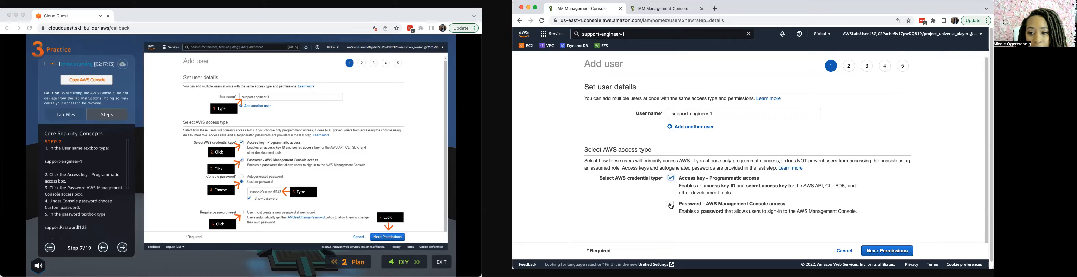
left_click(670, 203)
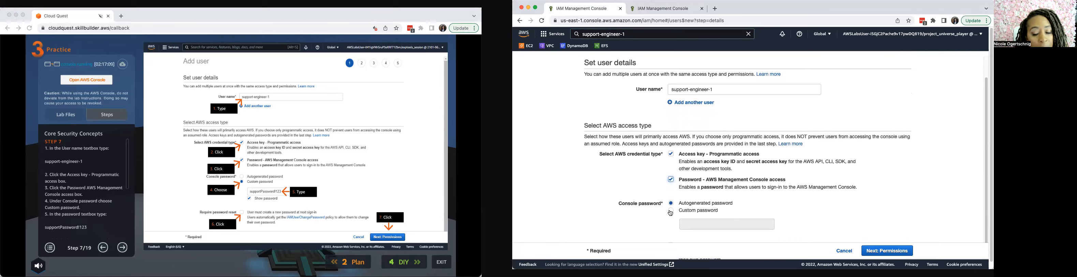
left_click(672, 213)
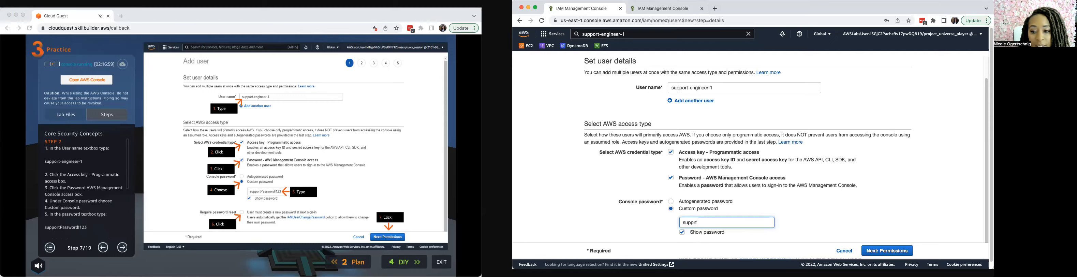
key("Backspace")
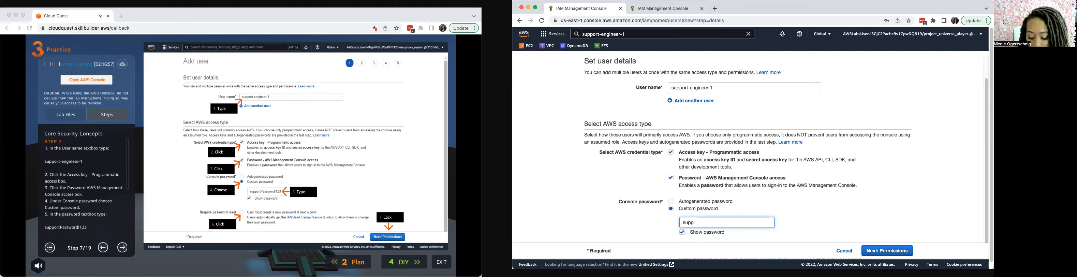
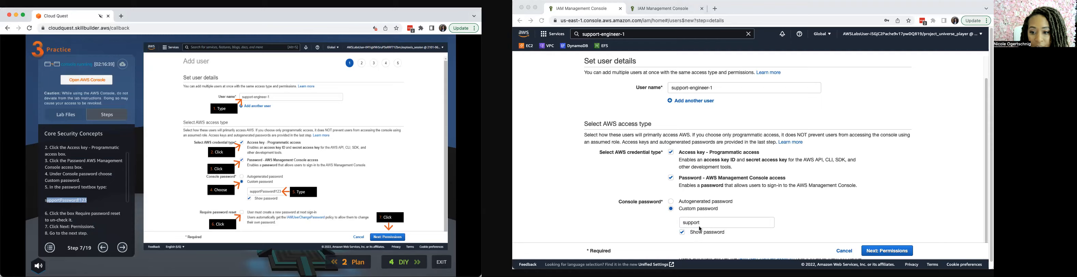
left_click(725, 221)
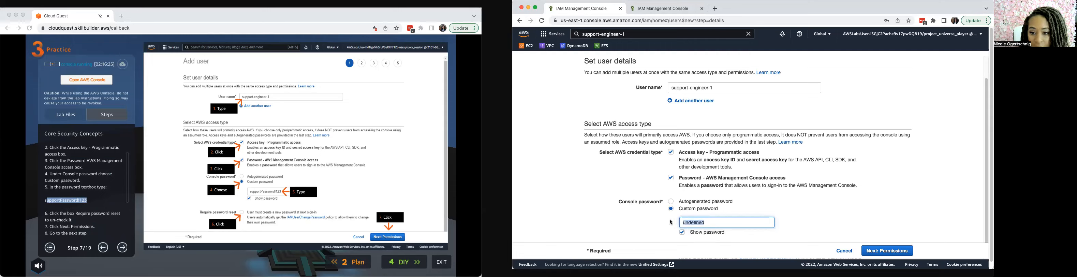
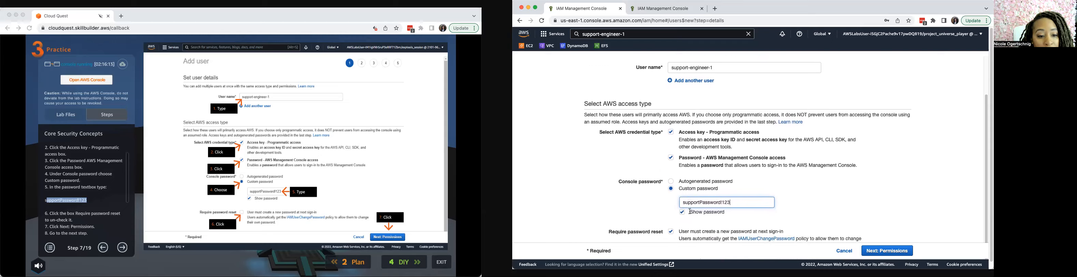
left_click(670, 229)
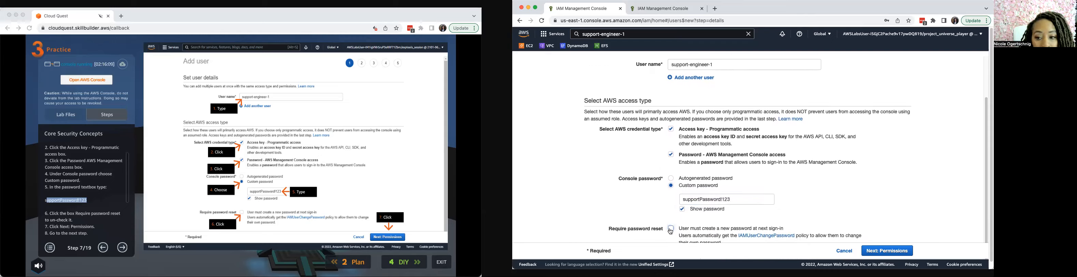
left_click(670, 228)
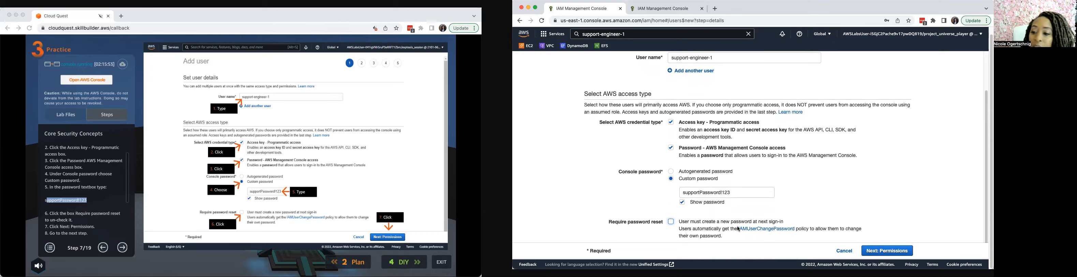
left_click(887, 250)
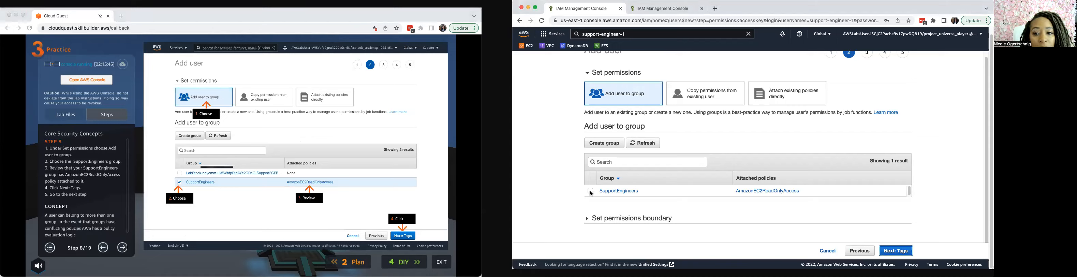
Step: Add the user to the SupportEngineers group and continue to the tags step
left_click(590, 190)
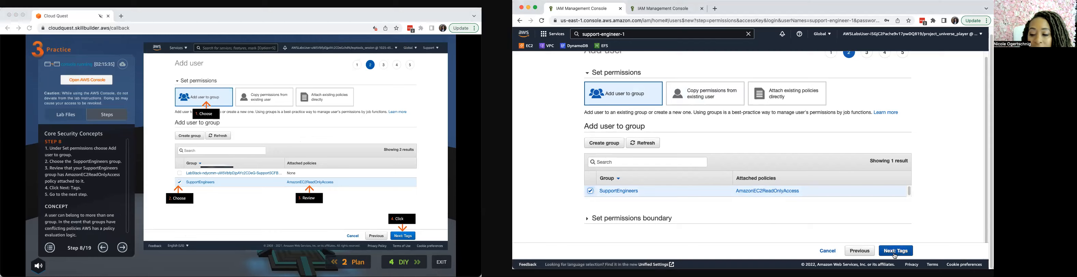
left_click(896, 250)
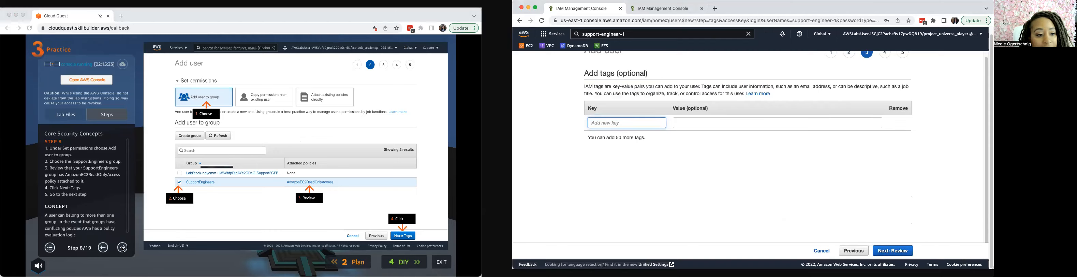
left_click(625, 122)
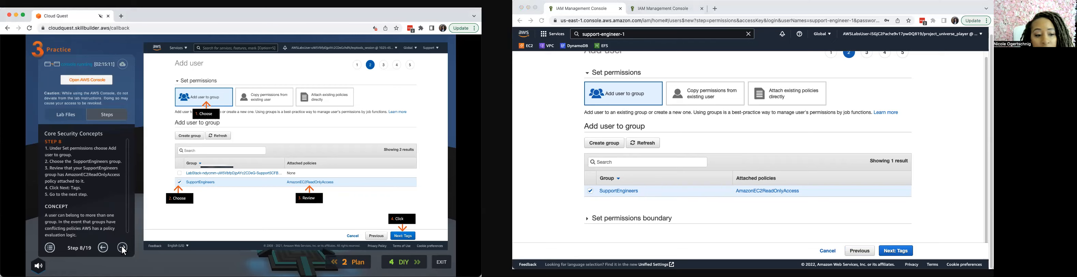
left_click(403, 236)
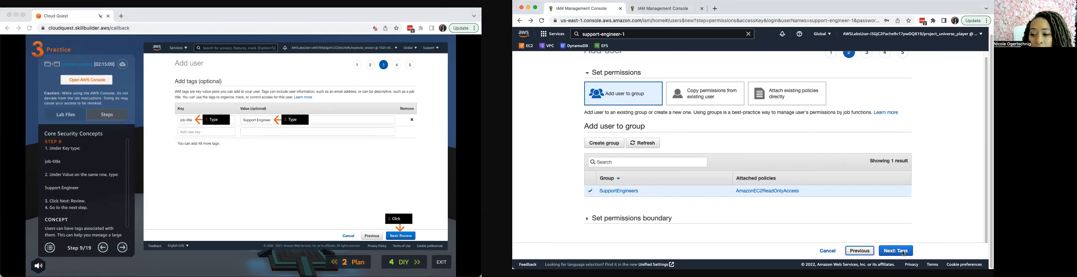
Step: Tag the user with key job-title and value Support Engineer
left_click(896, 251)
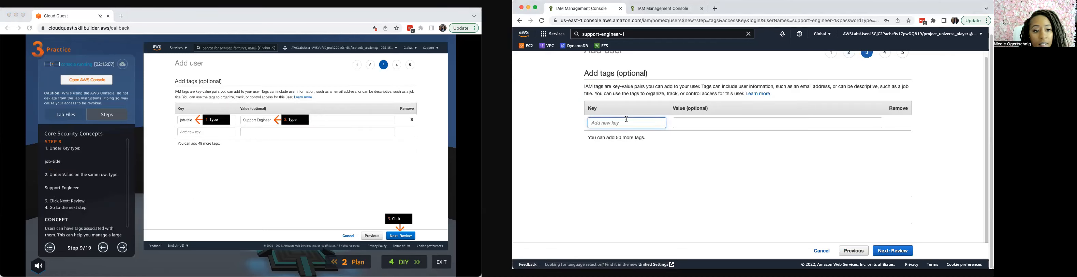
type("job-title")
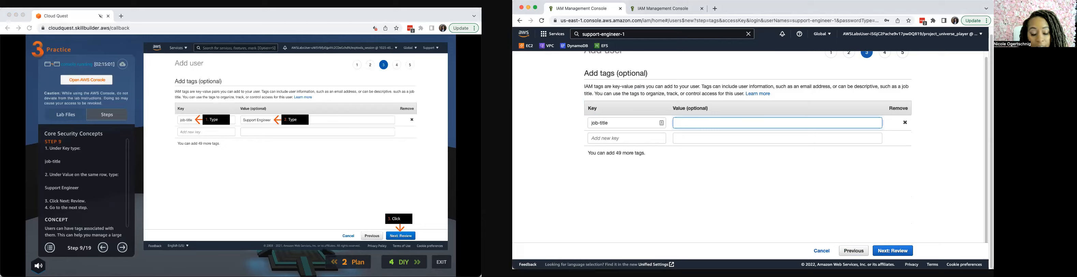
type("Support")
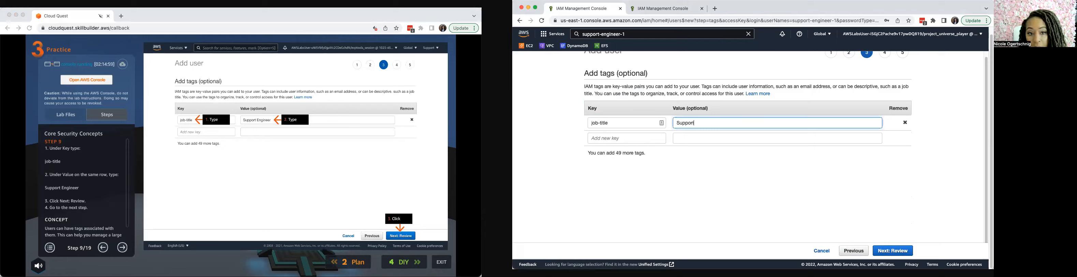
type("Eng")
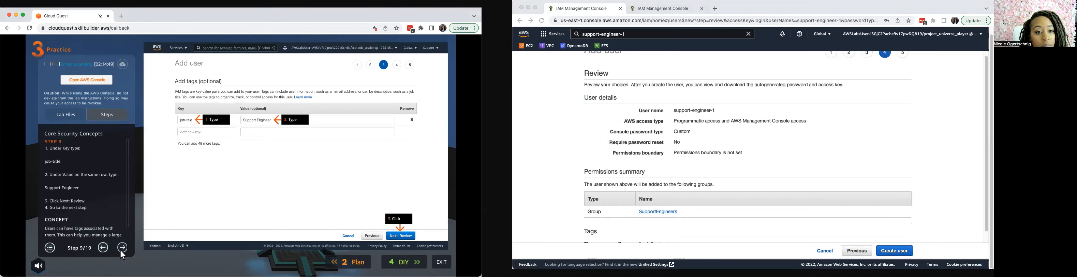
Step: Verify the review details, group and tag, then create user support-engineer-1
left_click(400, 236)
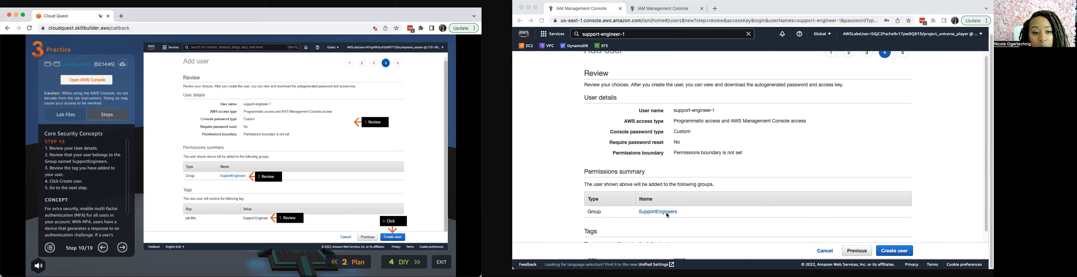
scroll("down", 3)
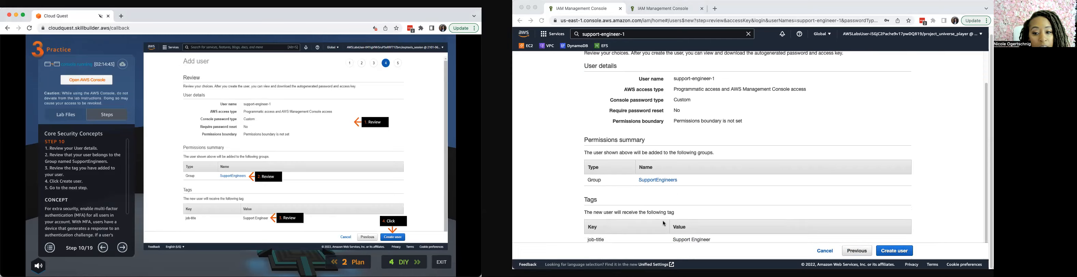
mouse_move(703, 110)
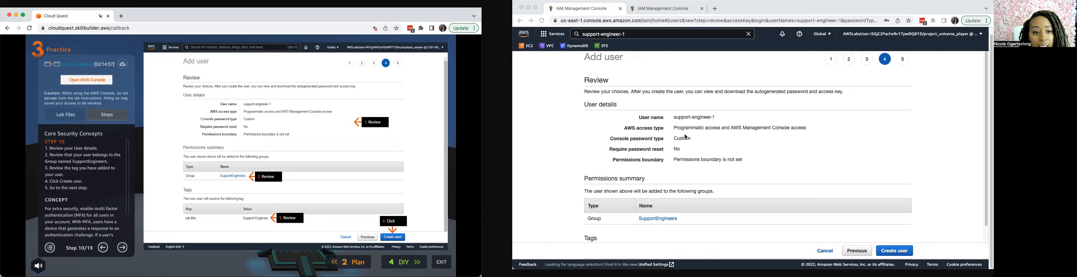
mouse_move(736, 135)
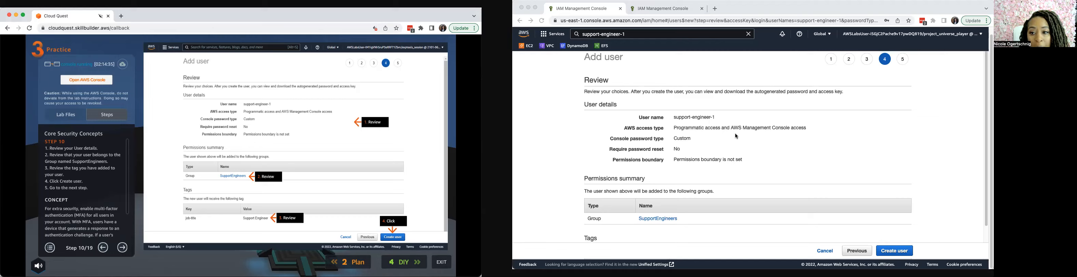
mouse_move(764, 132)
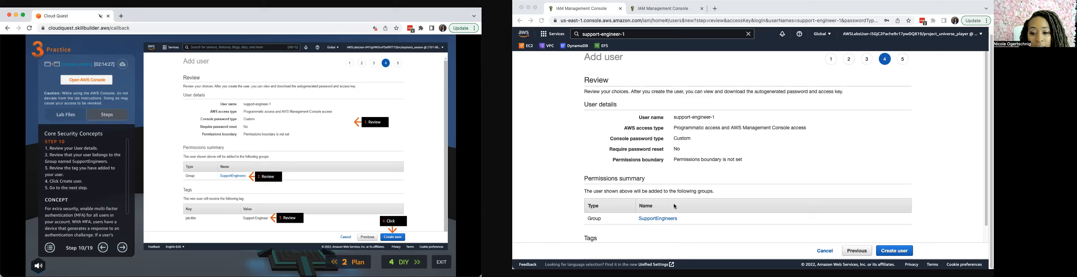
mouse_move(667, 228)
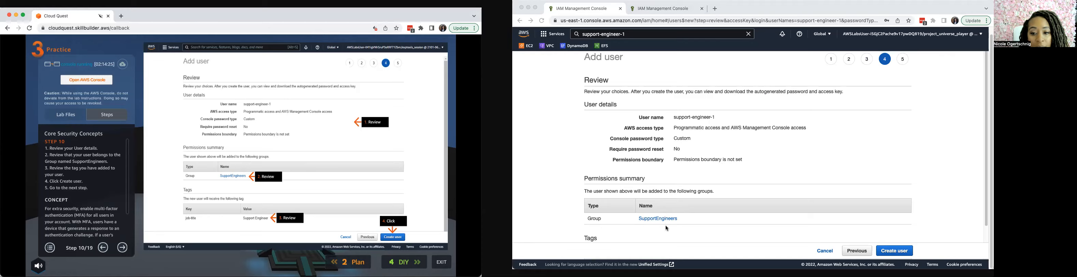
scroll("down", 3)
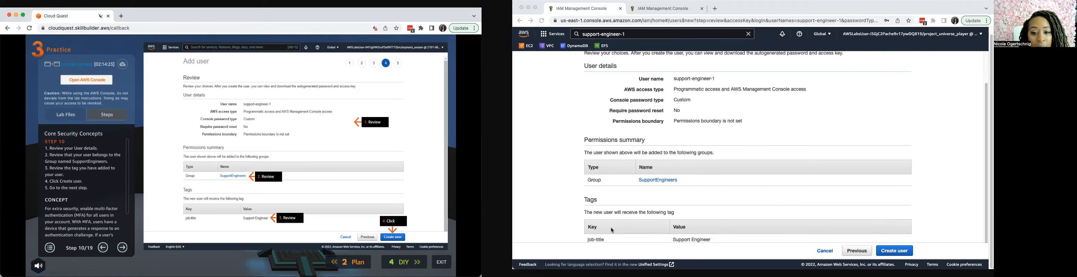
mouse_move(602, 240)
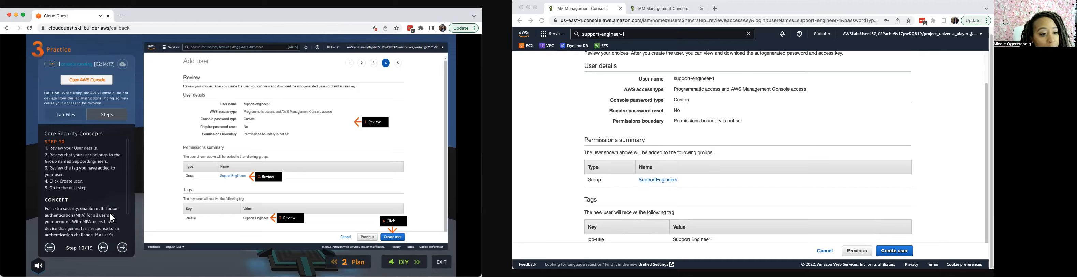
mouse_move(104, 221)
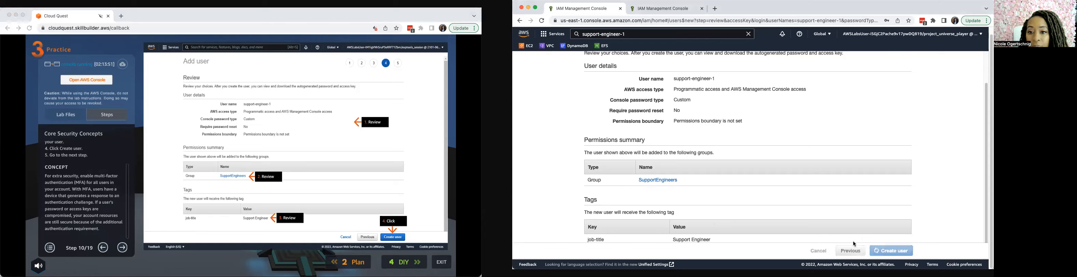
left_click(891, 250)
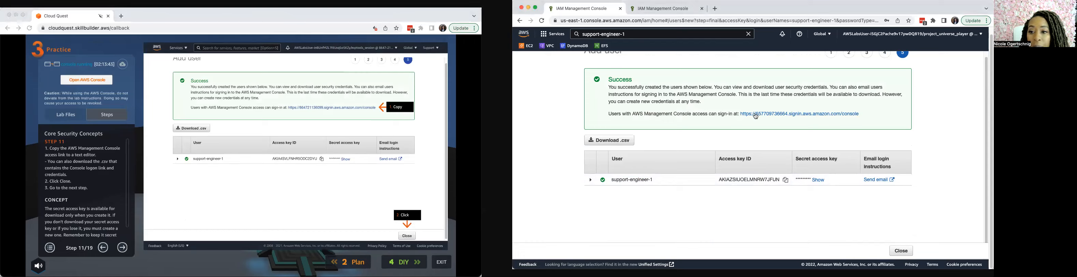
Step: Copy support-engineer-1's console sign-in link and close the creation summary back to the Users list
left_click_drag(737, 113, 859, 114)
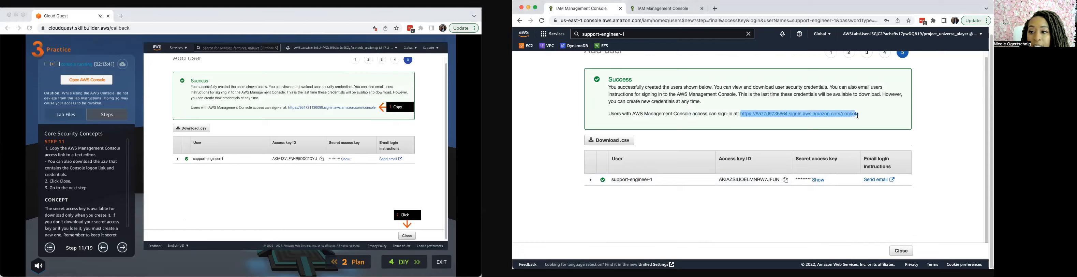
right_click(797, 113)
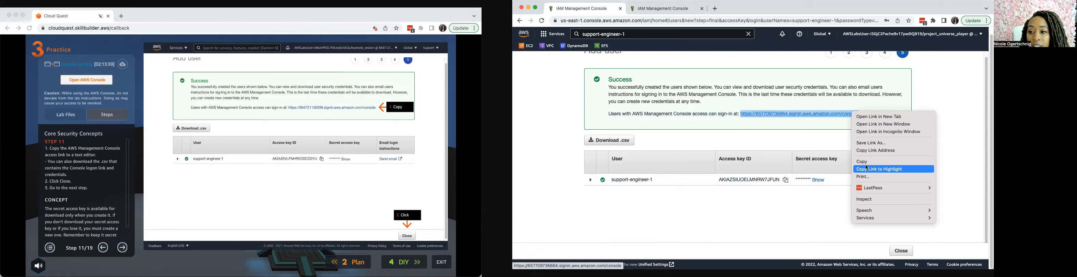
left_click(882, 170)
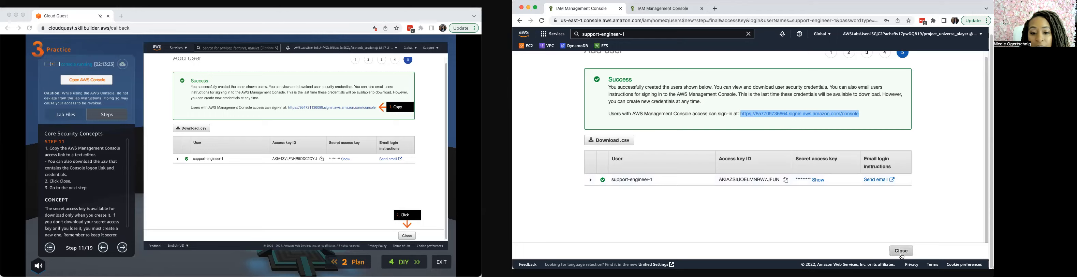
left_click(899, 250)
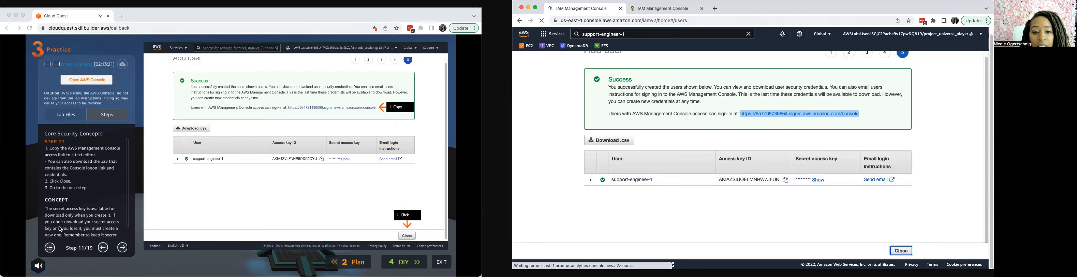
left_click(900, 251)
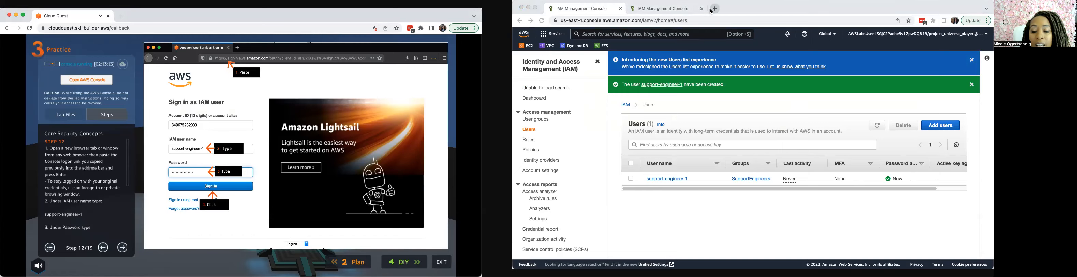
Step: Load the account sign-in URL in a new tab and enter the support-engineer-1 user name
left_click(714, 8)
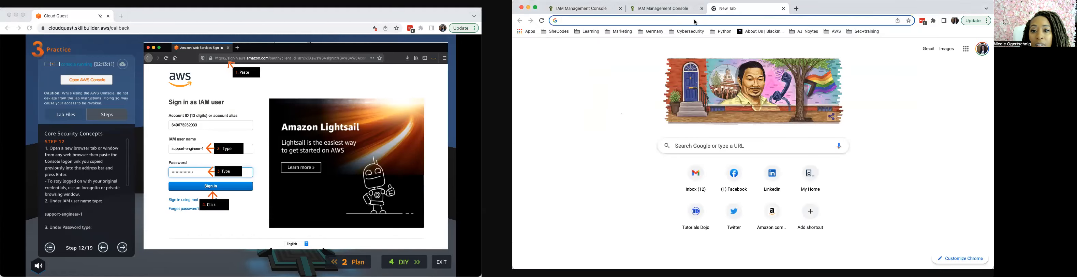
type("https://657709736664.signin.aws.amazon.com/console")
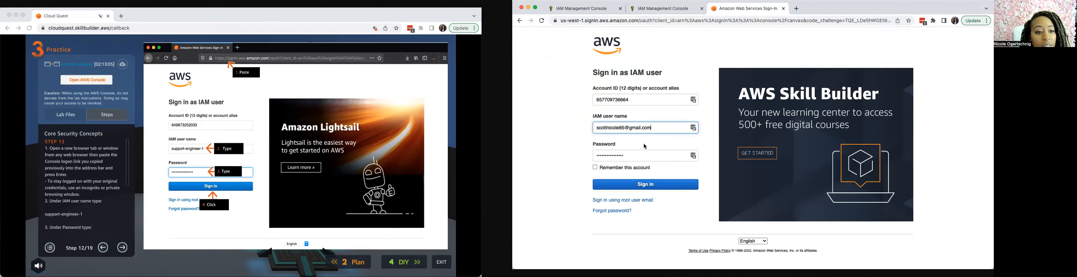
left_click(643, 127)
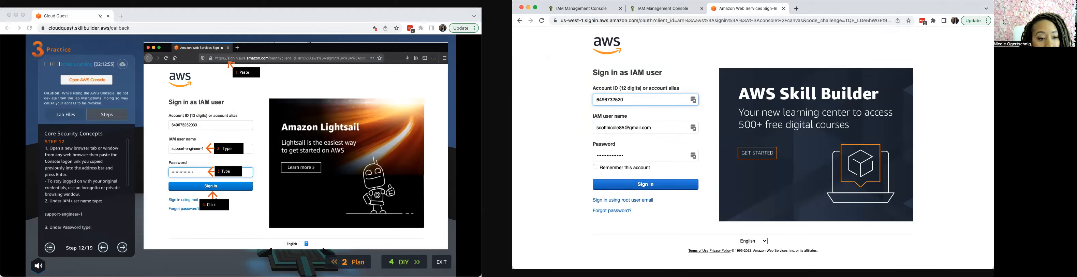
left_click(645, 127)
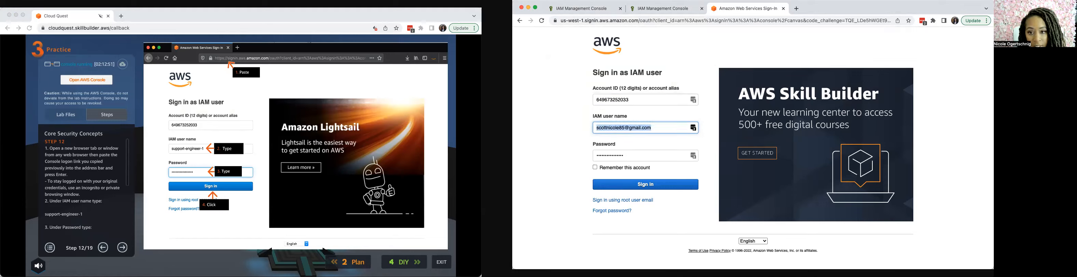
type("support-engineer-1")
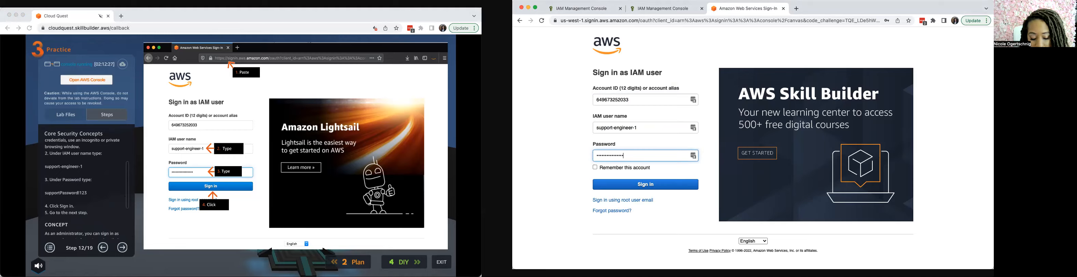
mouse_move(595, 178)
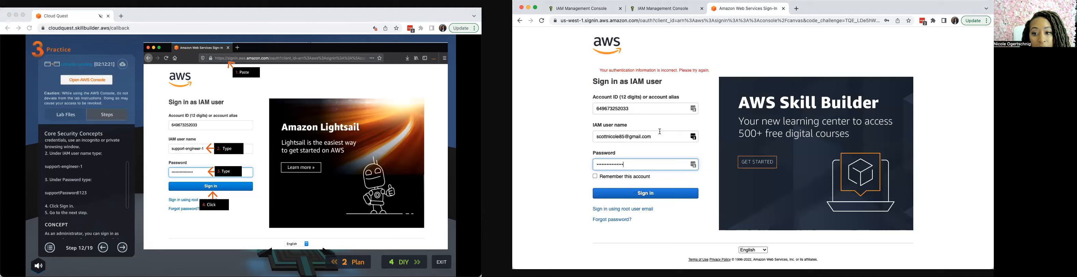
Step: Re-enter support-engineer-1 and its password after the incorrect-credentials error
left_click(639, 108)
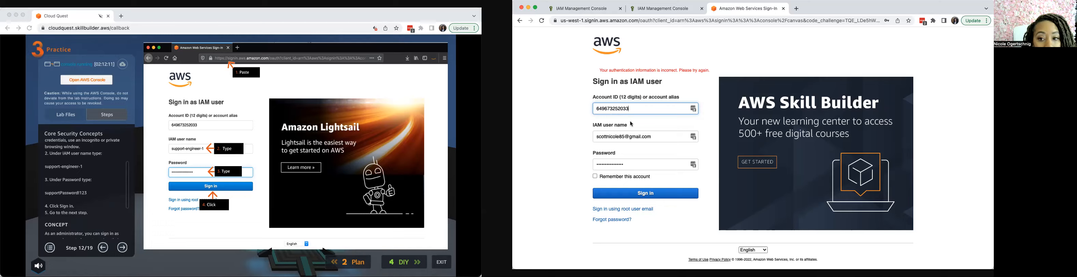
left_click(644, 135)
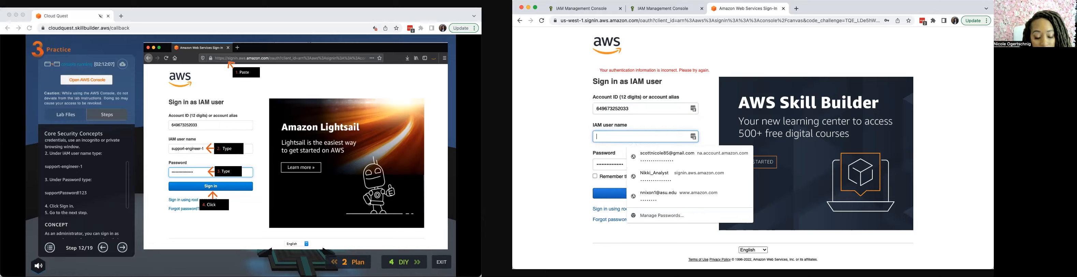
type("support-engineer-")
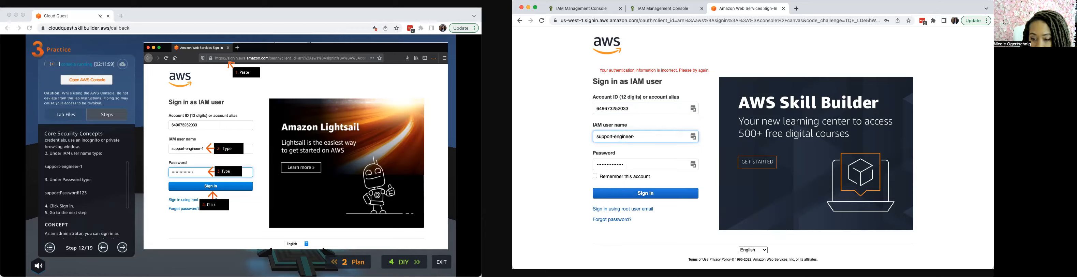
left_click(645, 164)
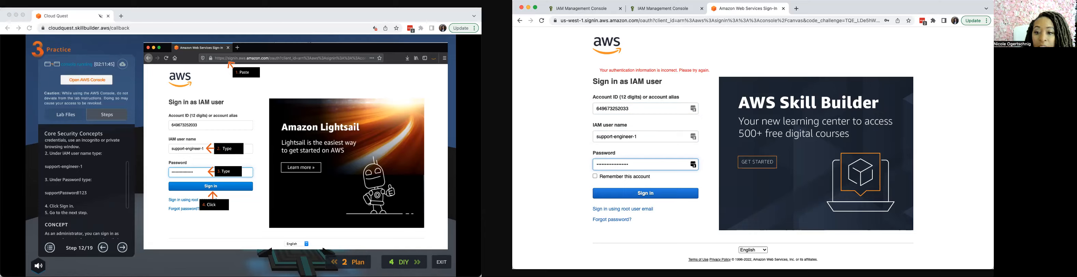
mouse_move(644, 193)
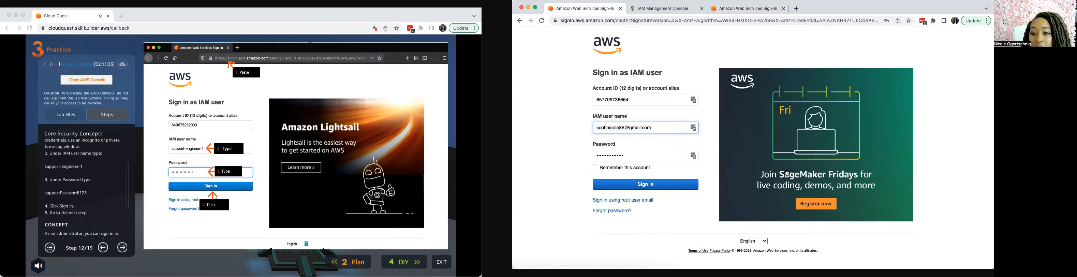
Step: Reload the signed-out IAM console session and reopen IAM from Recently visited
left_click(644, 183)
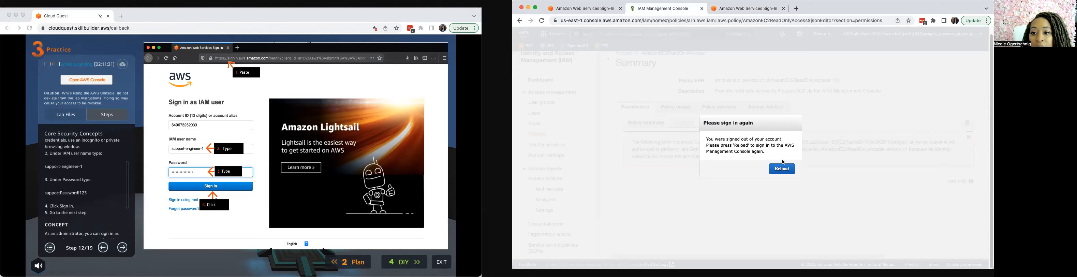
left_click(781, 168)
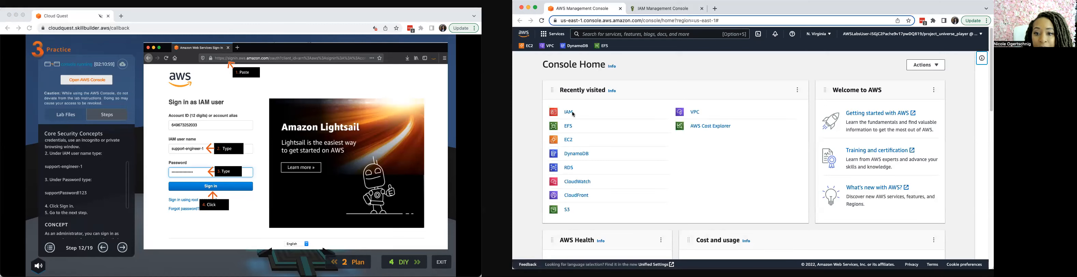
left_click(568, 112)
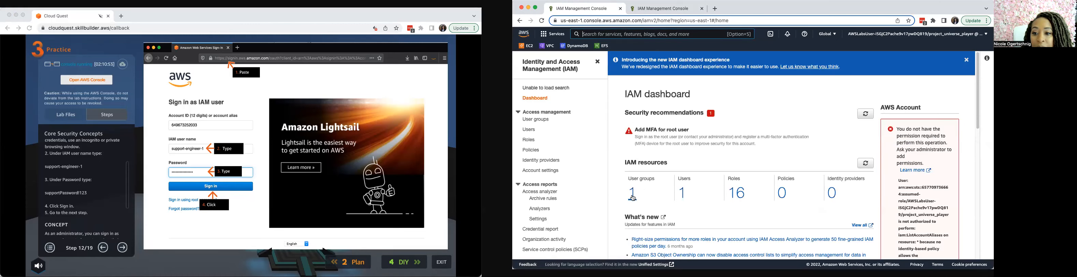
Step: From User groups open SupportEngineers, copy the lab password, and open support-engineer-1's summary
left_click(529, 119)
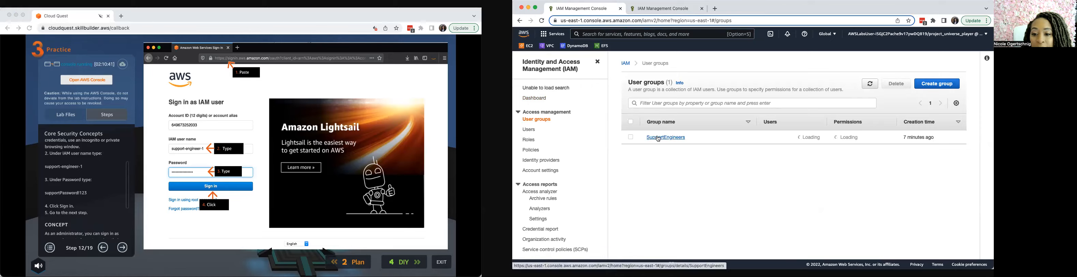
left_click(665, 136)
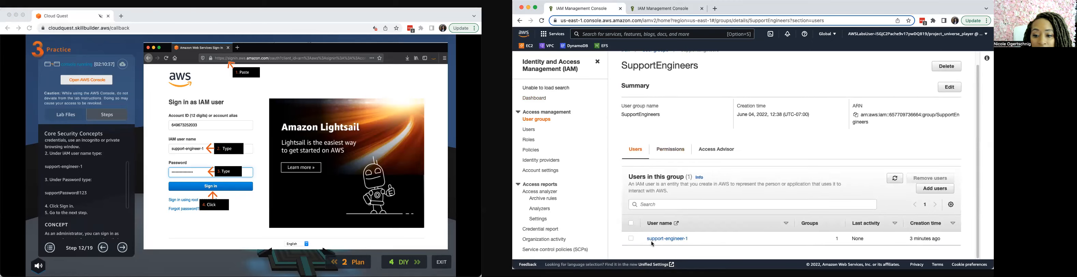
mouse_move(667, 238)
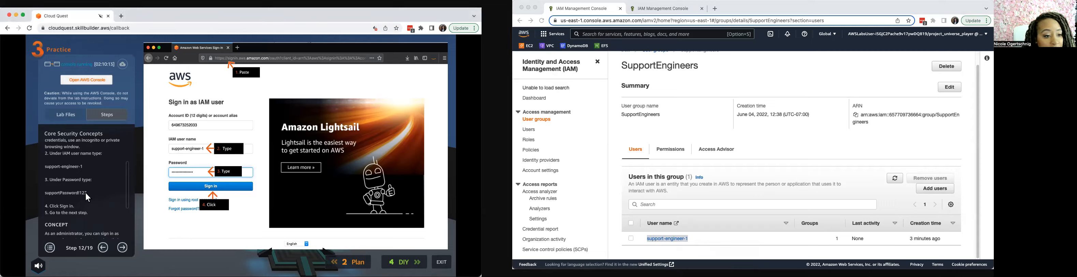
double_click(65, 193)
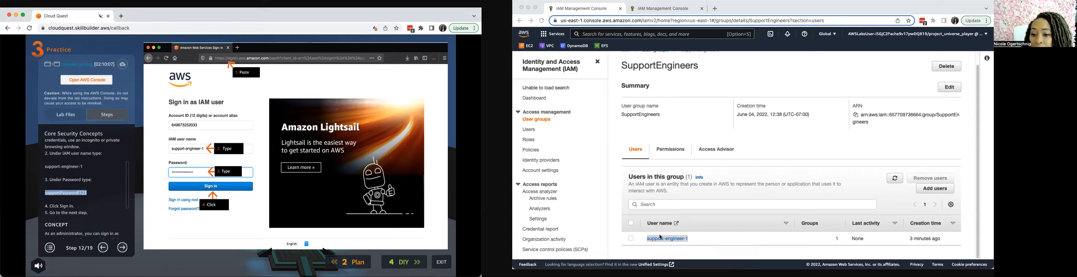
left_click(668, 239)
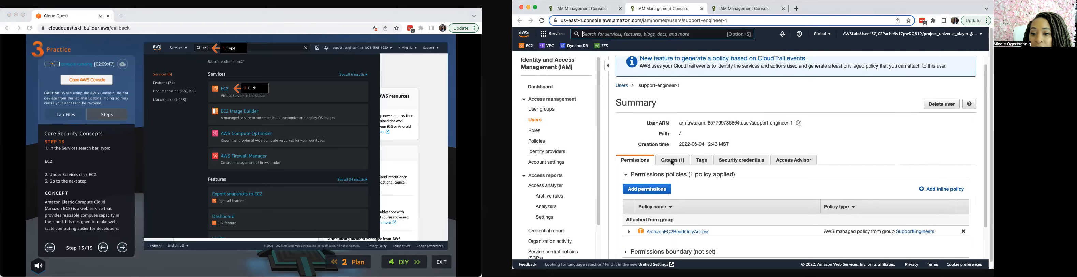
Step: Confirm support-engineer-1 belongs to SupportEngineers via its Groups tab and reopen the user
left_click(672, 159)
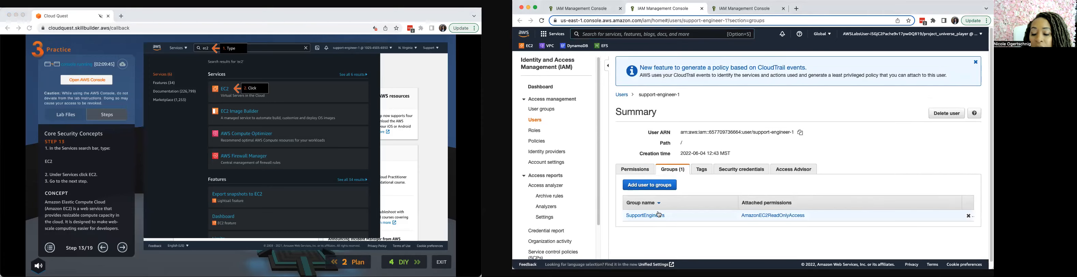
left_click(645, 215)
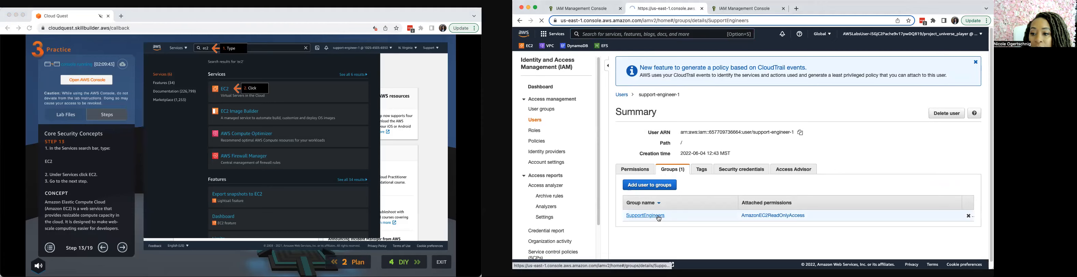
left_click(645, 215)
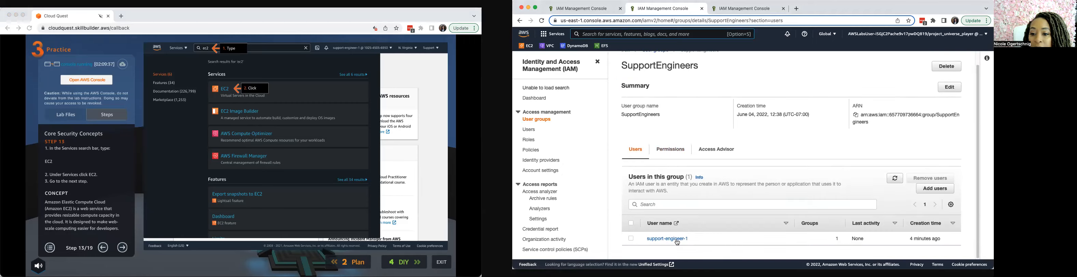
left_click(668, 239)
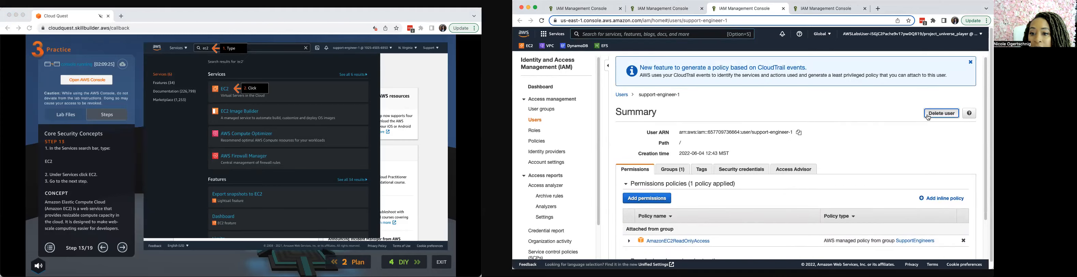
Step: Bring up and dismiss the Delete user dialog, then head to the EC2 dashboard
left_click(942, 112)
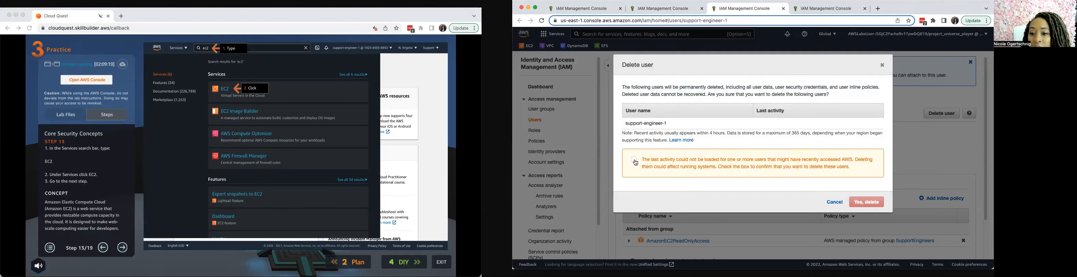
left_click(633, 159)
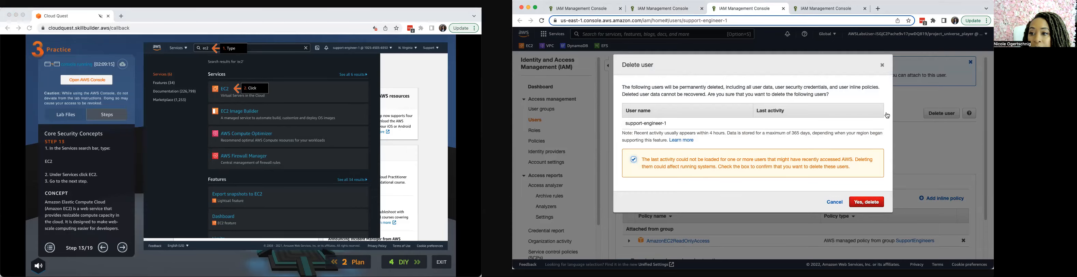
left_click(835, 201)
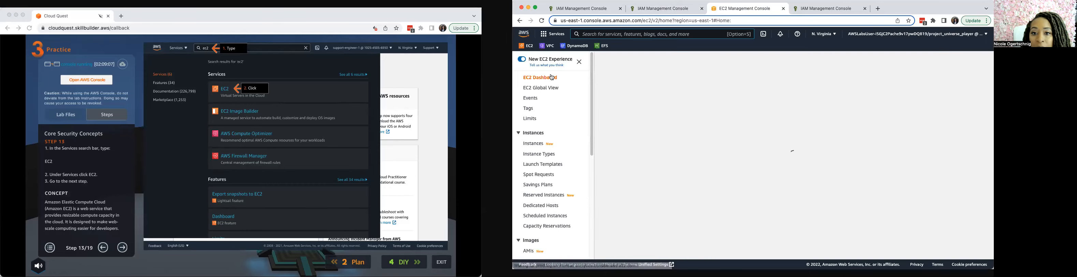
Step: Select the running Web Server instance and choose Terminate instance from Instance state
left_click(539, 77)
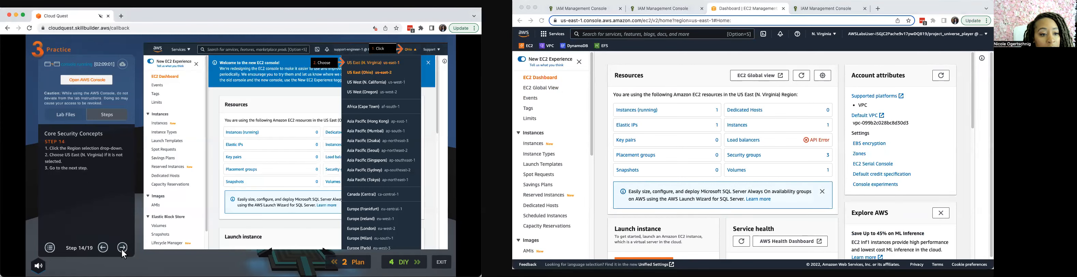
mouse_move(450, 135)
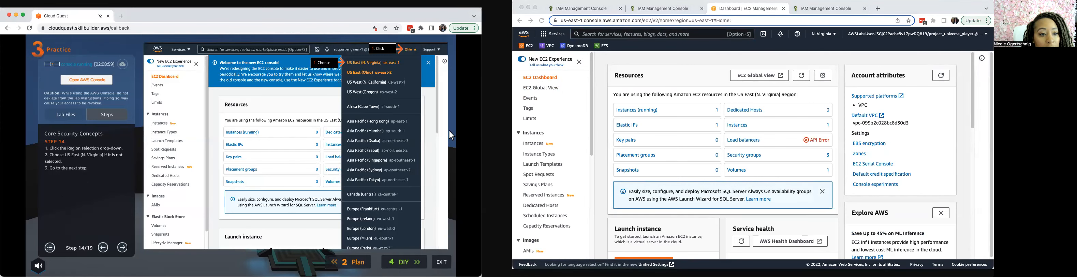
mouse_move(446, 135)
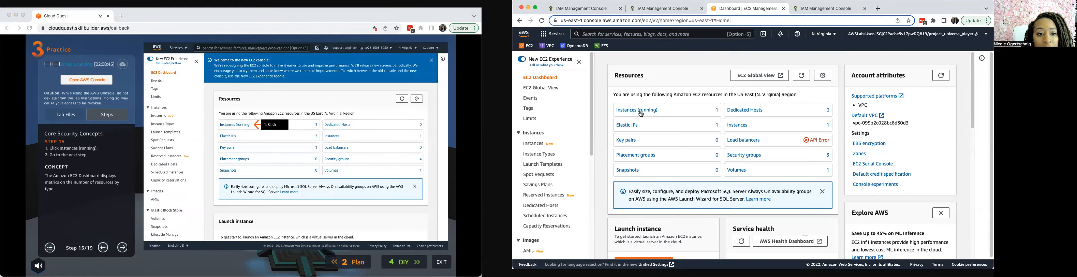
left_click(638, 109)
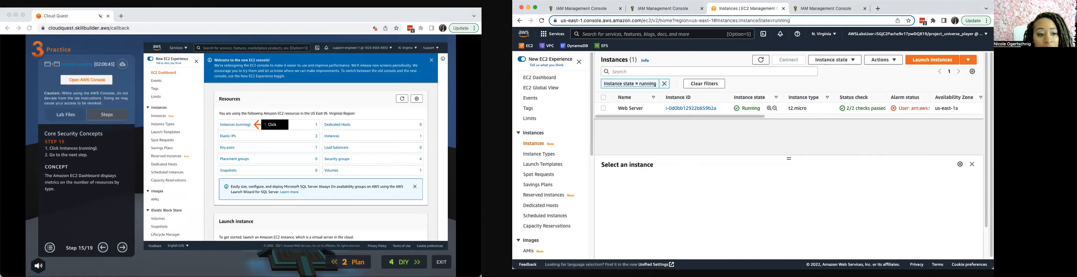
mouse_move(122, 247)
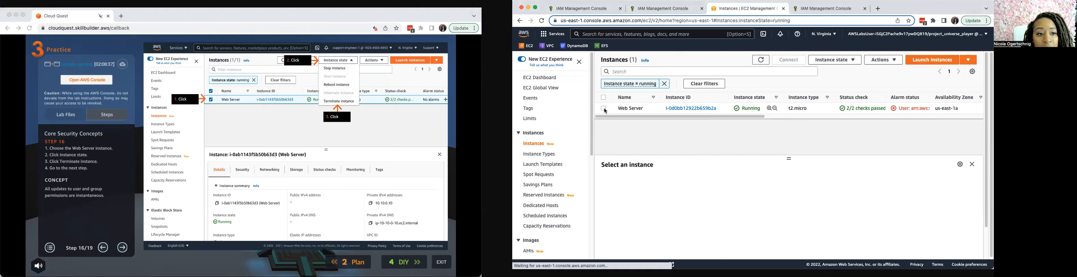
left_click(604, 108)
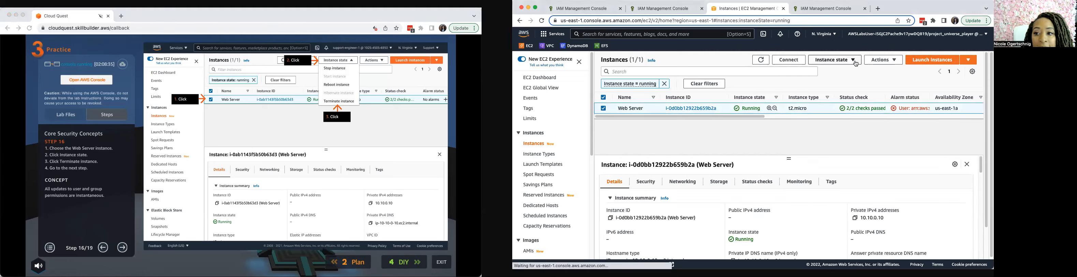
left_click(835, 60)
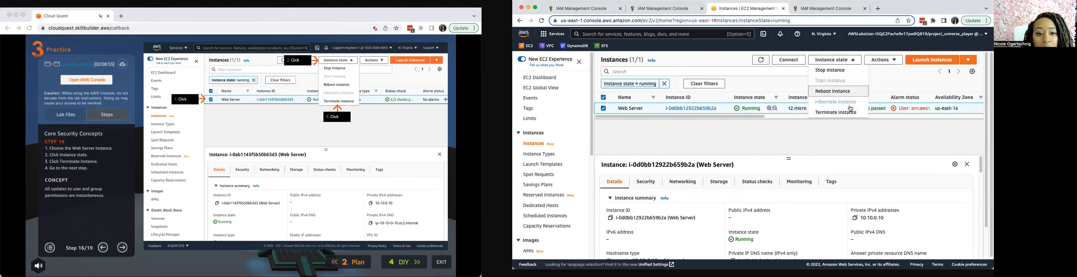
left_click(836, 111)
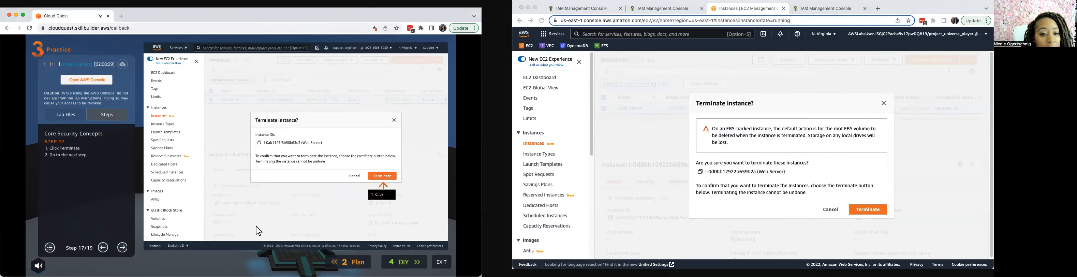
Step: Confirm the terminate (denied as unauthorized), reach practice step 19/19 and move to DIY
left_click(867, 209)
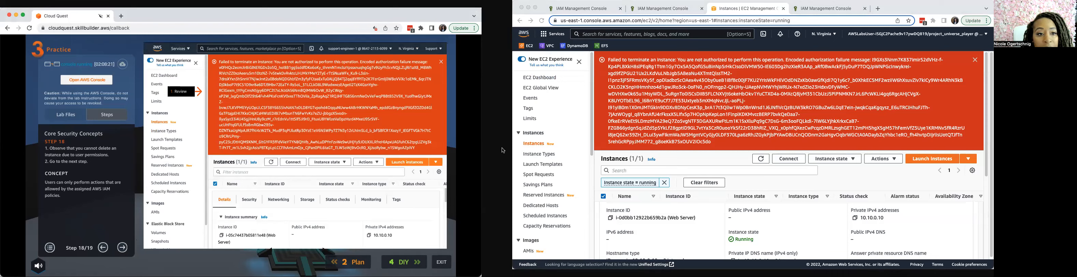
mouse_move(182, 227)
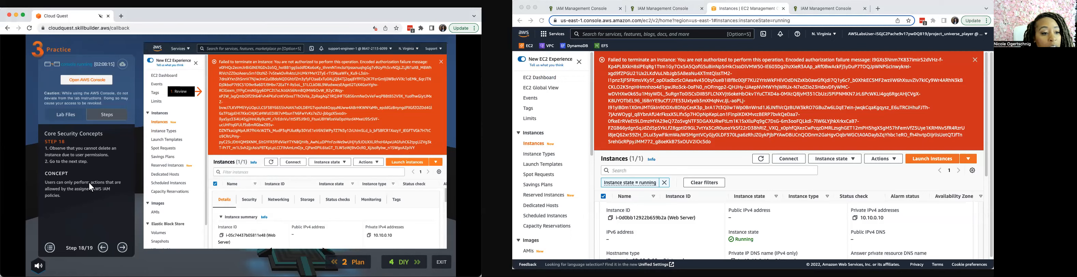
mouse_move(122, 249)
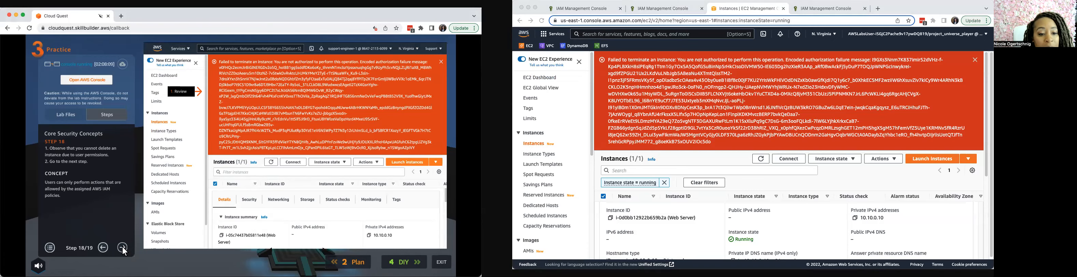
left_click(118, 248)
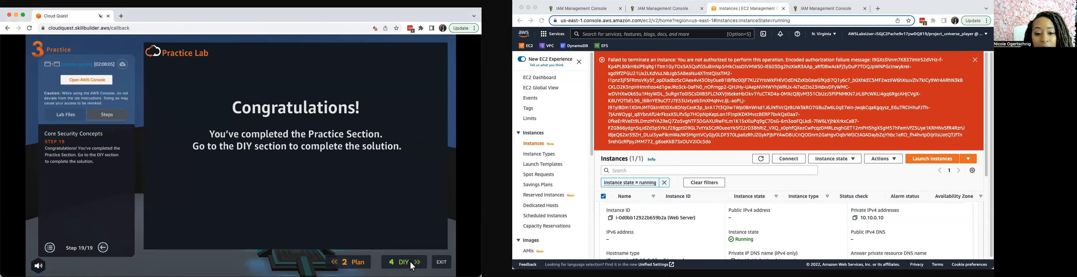
left_click(404, 261)
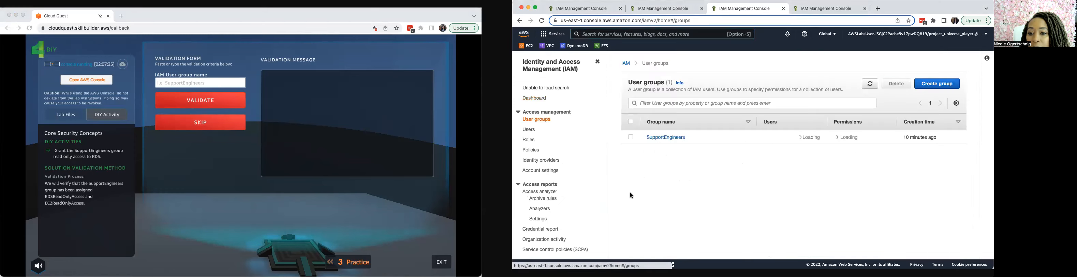
Step: Open the SupportEngineers group and its Permissions list showing AmazonEC2ReadOnlyAccess
left_click(665, 136)
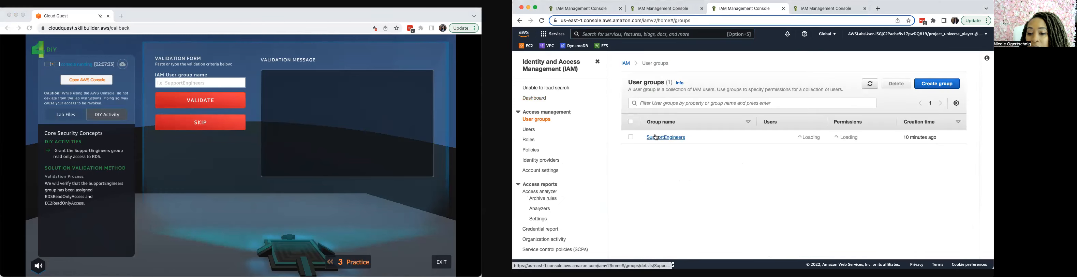
left_click(631, 137)
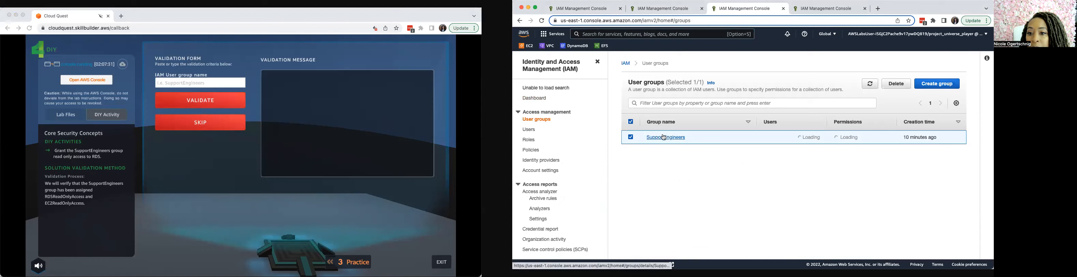
left_click(665, 136)
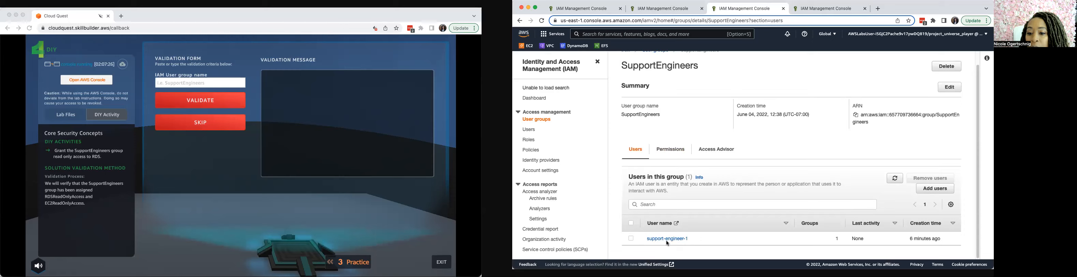
left_click(670, 149)
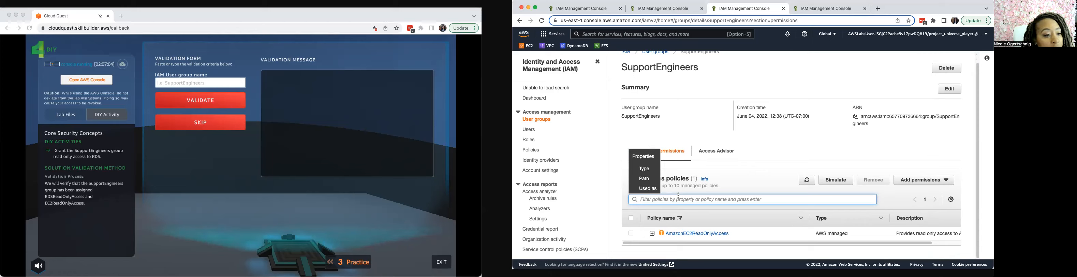
Step: Try filtering the group's policies for RDS, clear the empty filter, and start Add permissions > Attach policies
type("re")
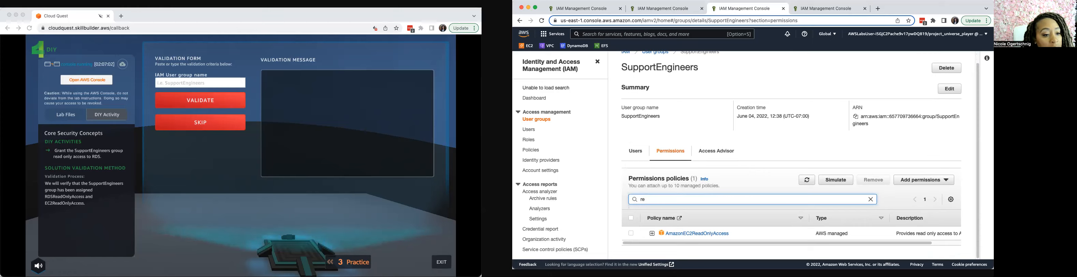
type("rds")
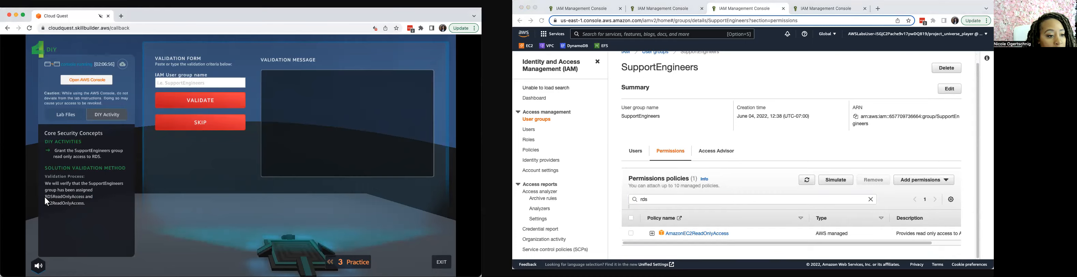
left_click(750, 199)
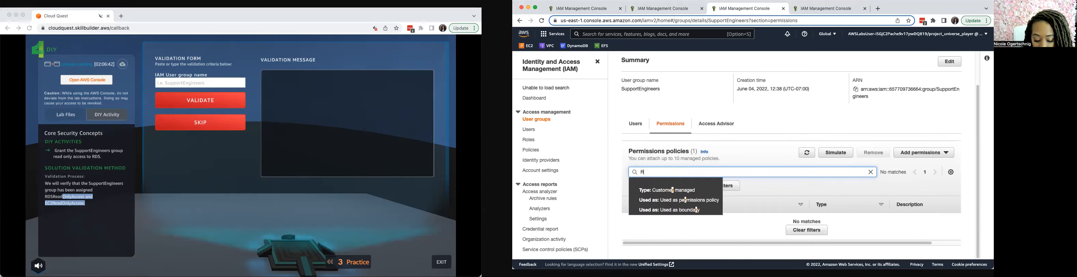
type("DS rea")
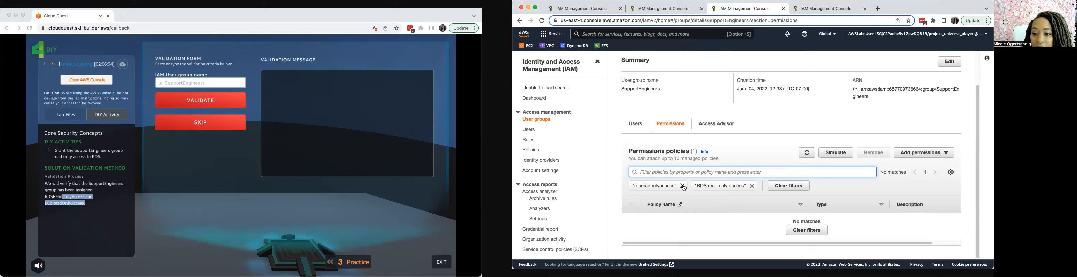
left_click(683, 185)
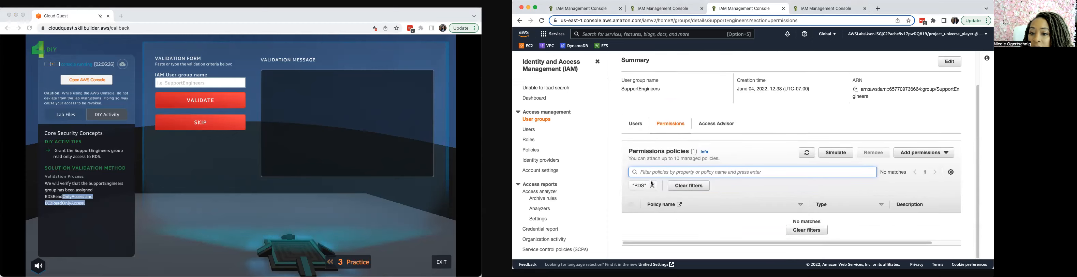
left_click(920, 152)
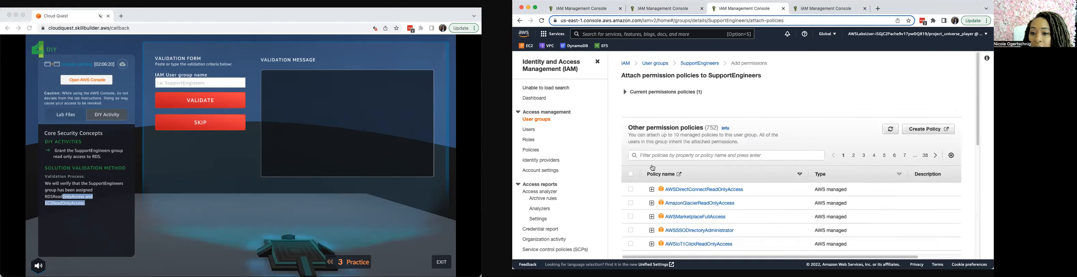
Step: Filter policies by RDS and attach AmazonRDSReadOnlyAccess to the SupportEngineers group
left_click(725, 155)
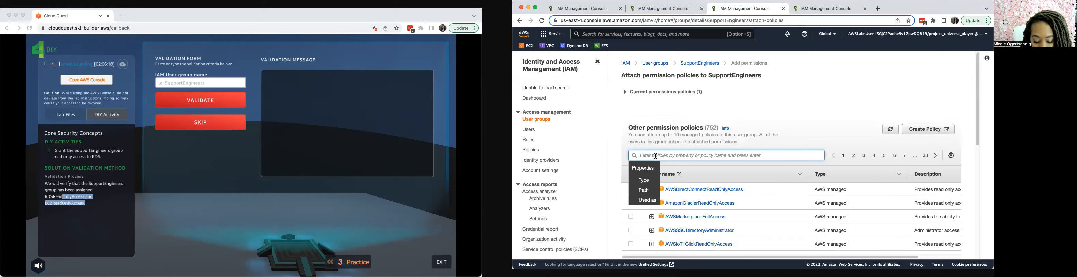
type("RDS read on")
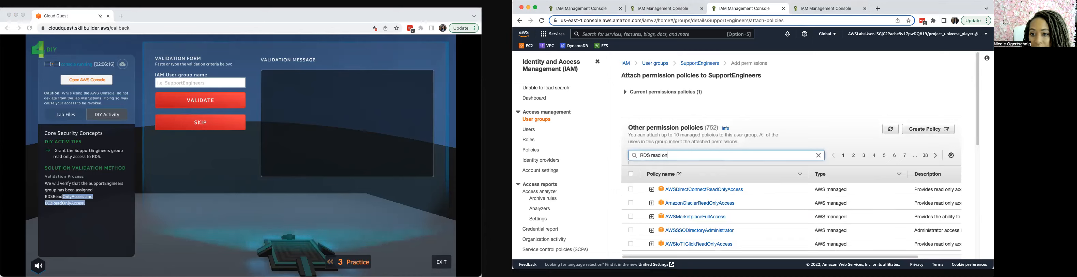
key("enter")
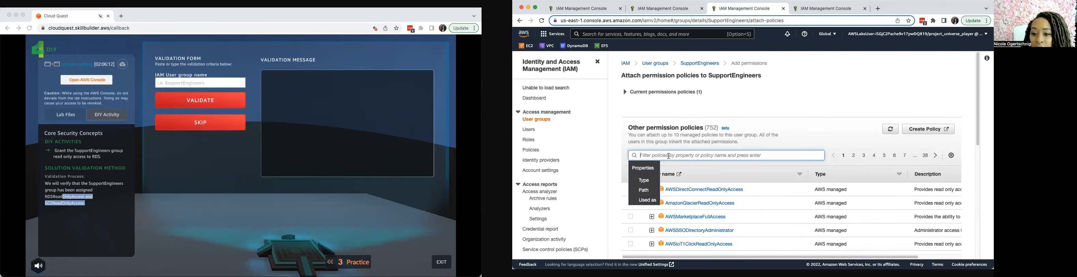
type("RD")
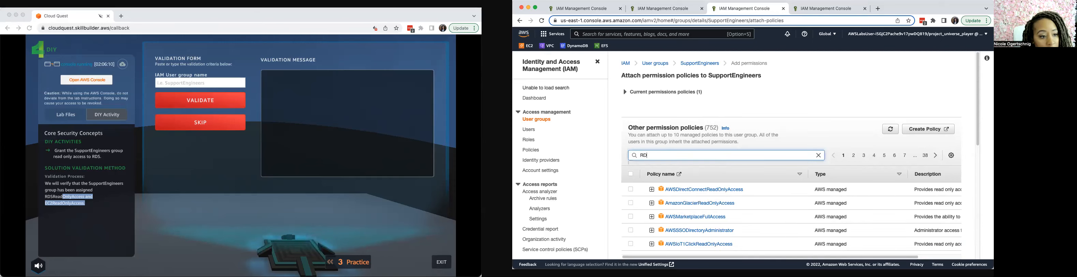
key("Enter")
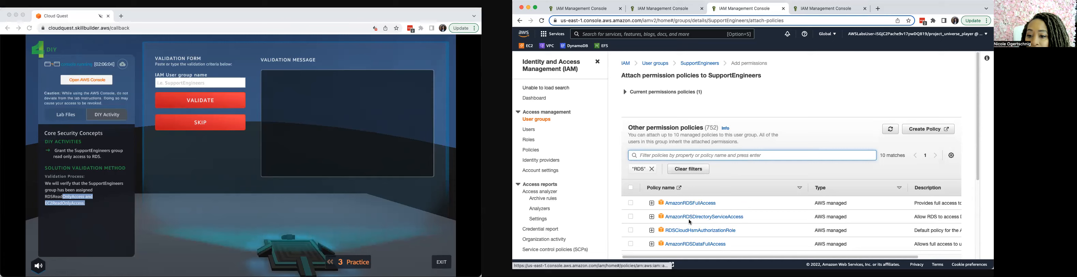
scroll("down", 3)
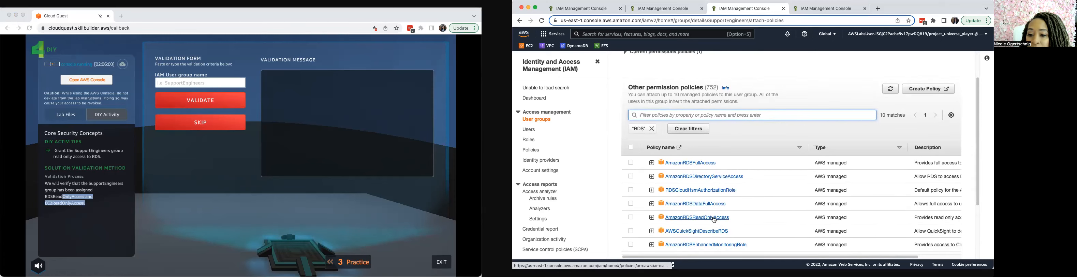
left_click(631, 218)
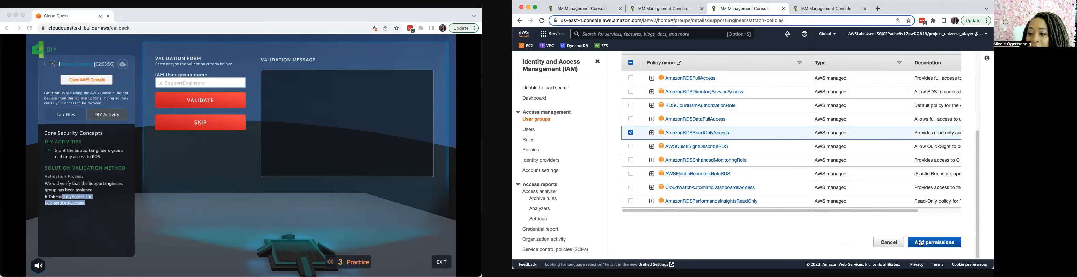
left_click(935, 242)
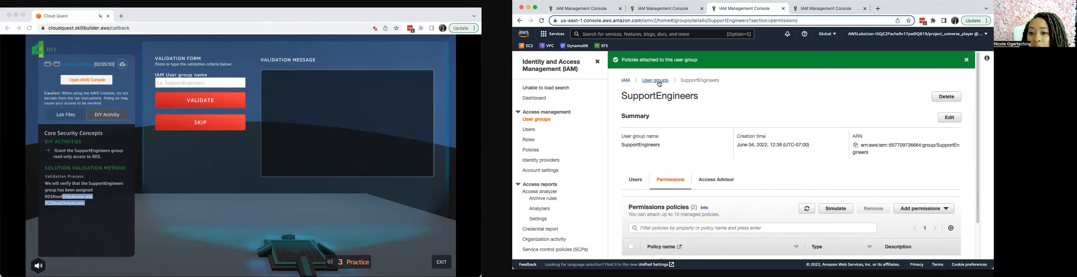
Step: Enter SupportEngineers in the Cloud Quest validation field and validate the DIY solution successfully
left_click(657, 80)
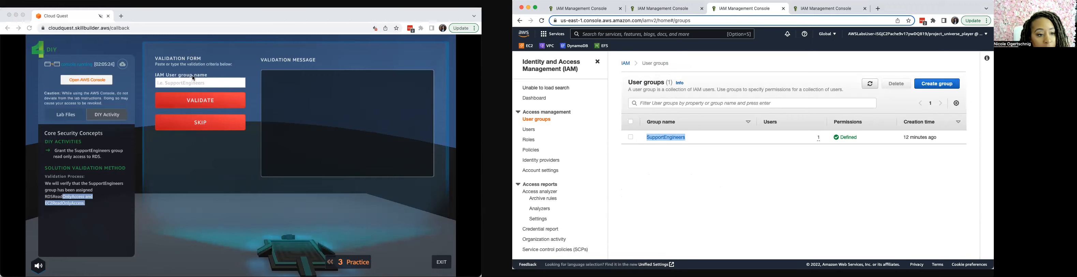
type("SupportEngineers")
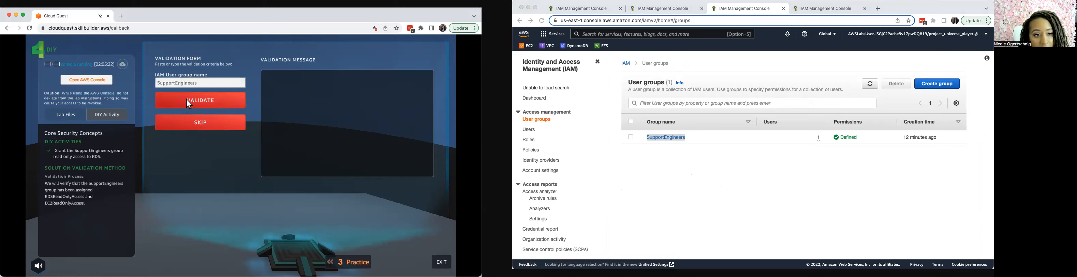
left_click(200, 99)
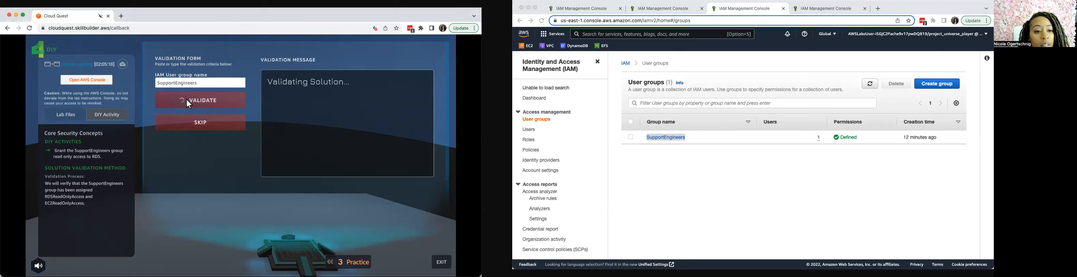
left_click(200, 100)
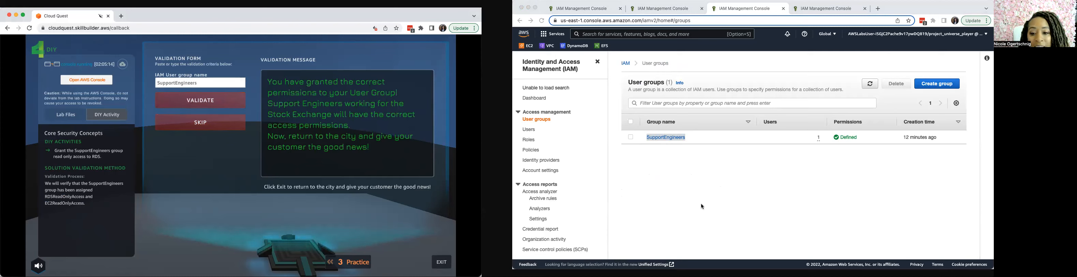
mouse_move(423, 143)
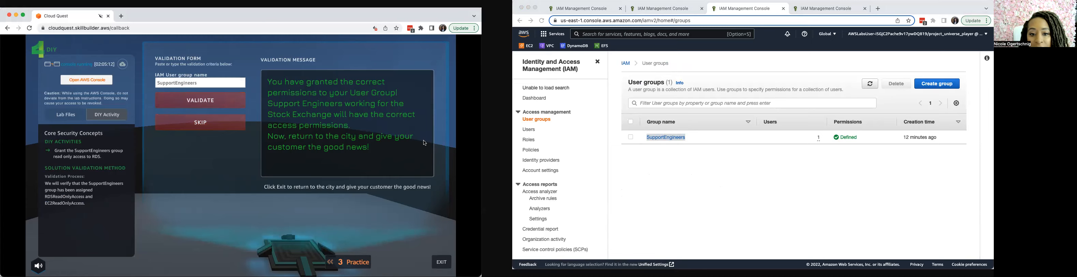